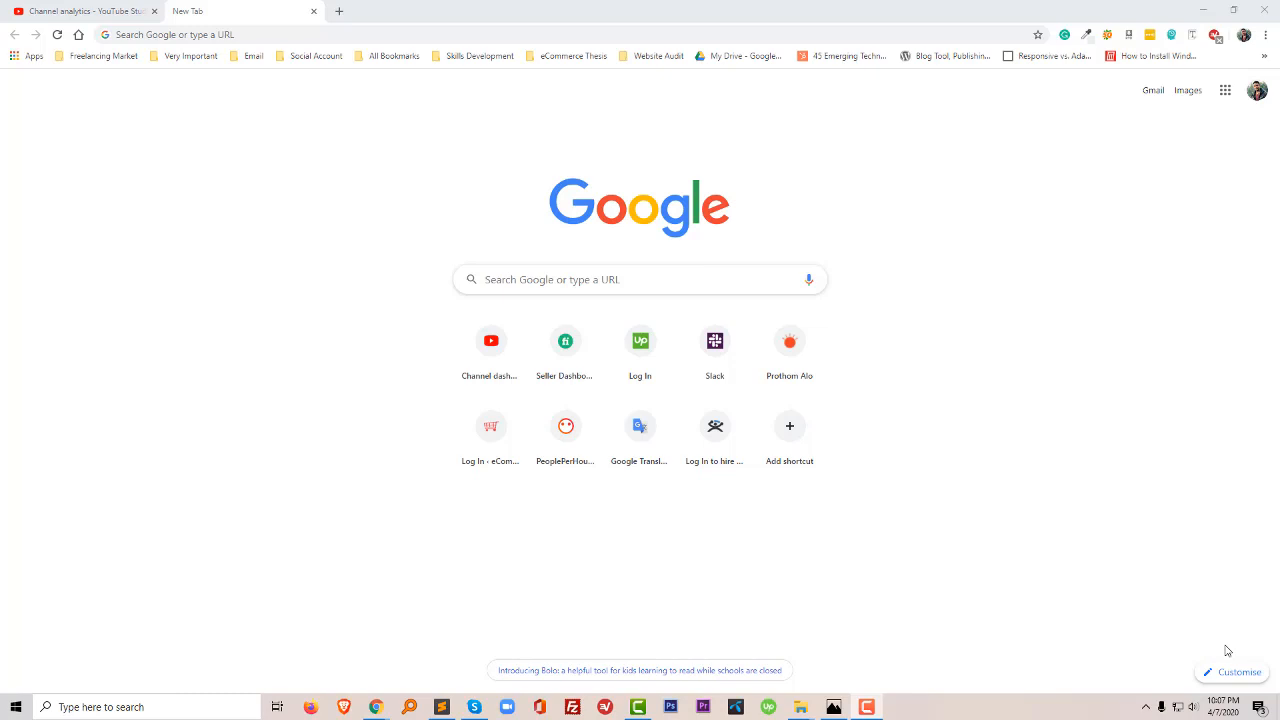
mouse_move(1045, 534)
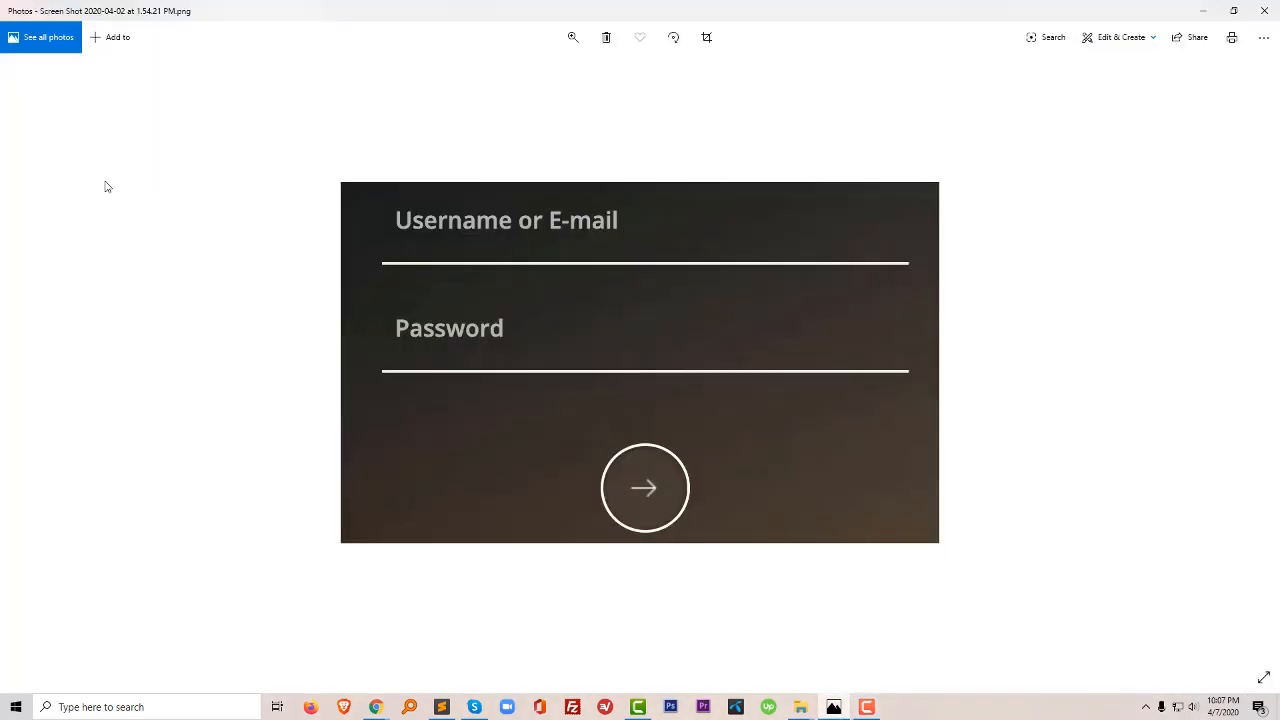
mouse_move(887, 313)
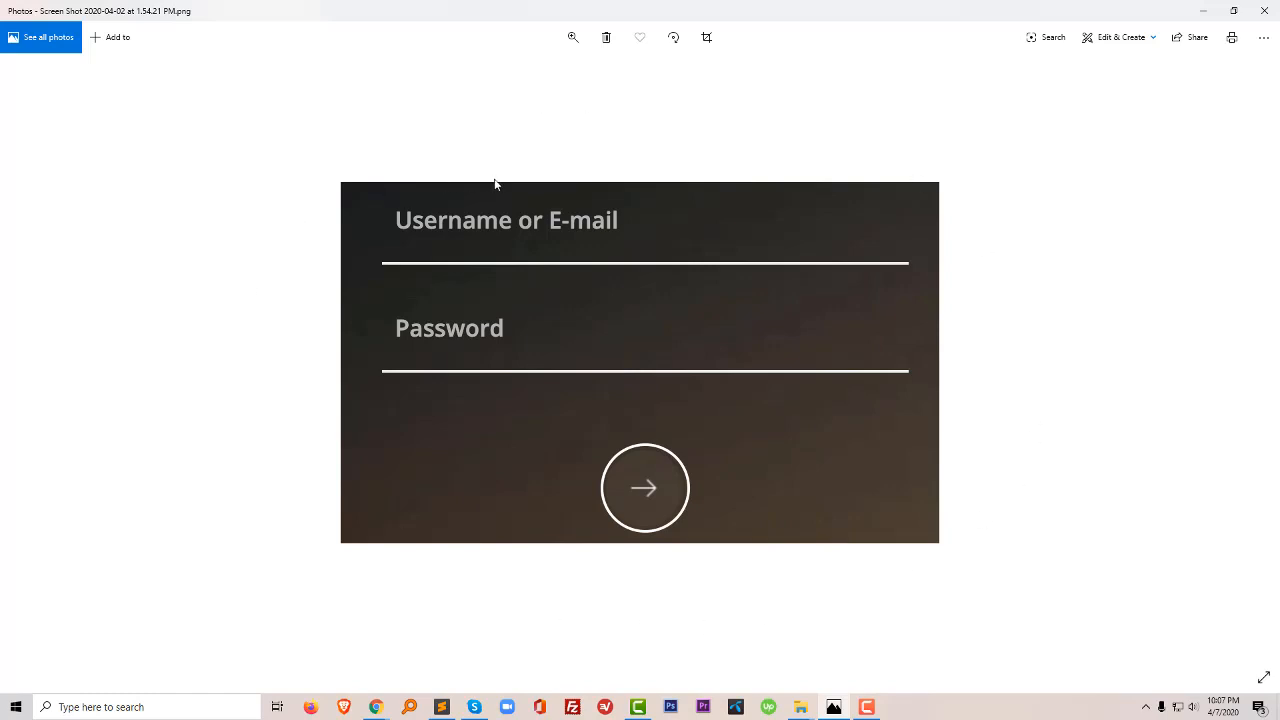
mouse_move(645, 153)
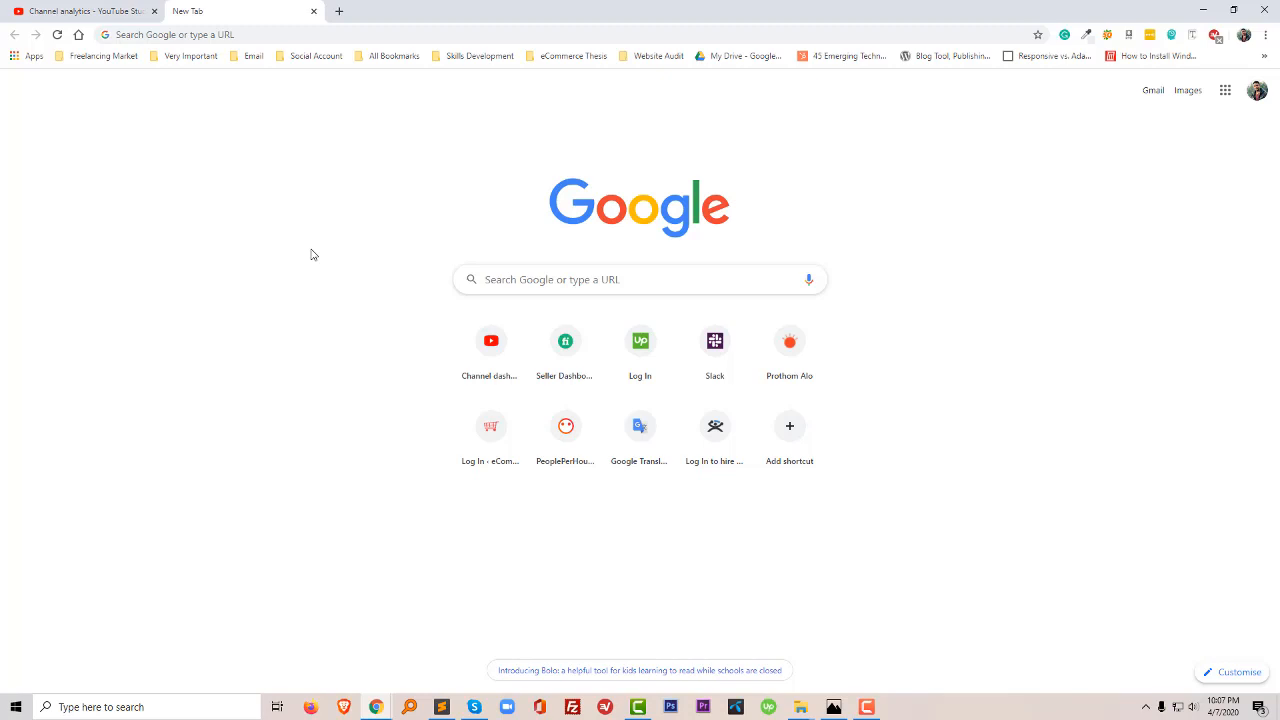
mouse_move(311, 222)
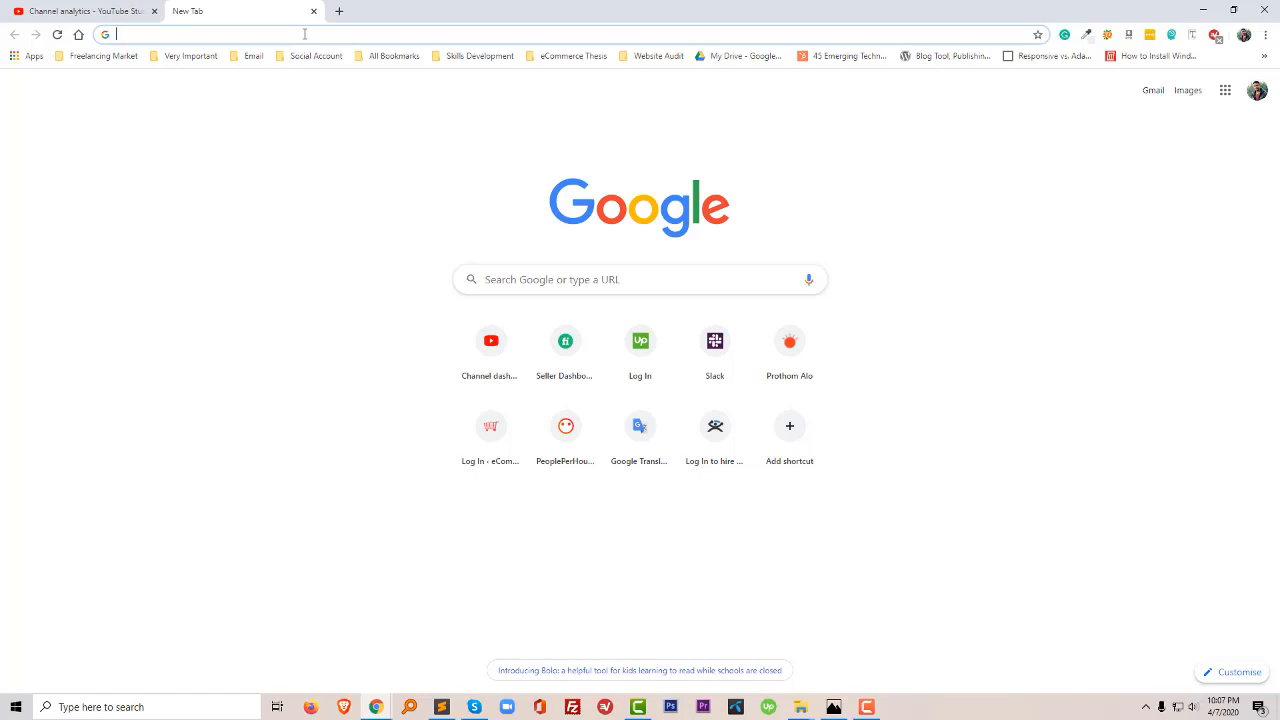
- Load localhost/wordpress/wp-admin/ to reach the WordPress admin dashboard
text(localhost/wordpress/wp-admin/)
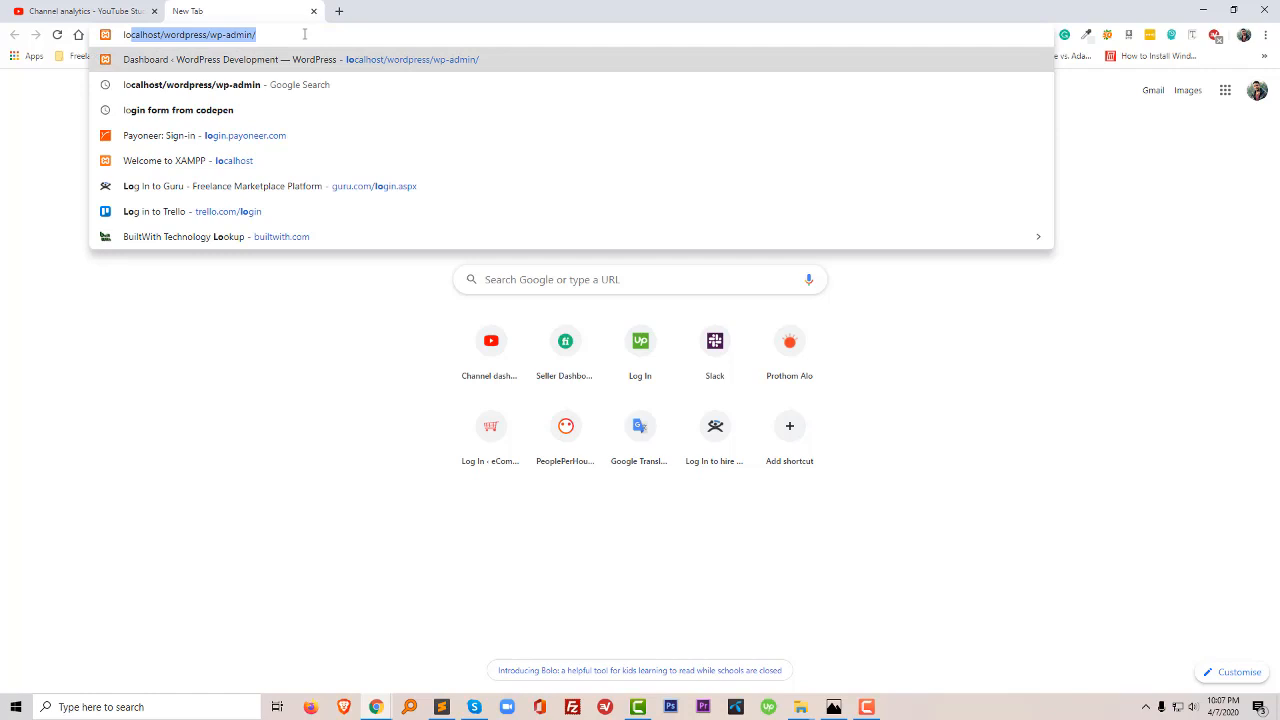
key(Enter)
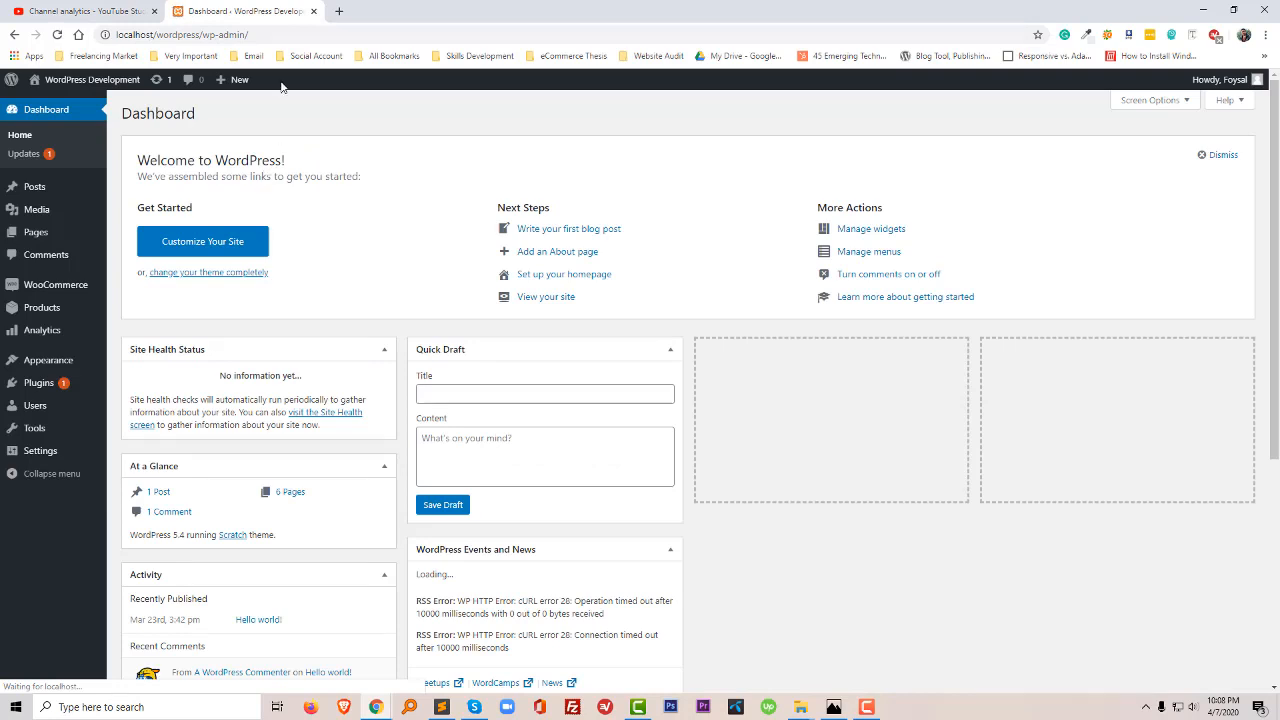
mouse_move(35, 231)
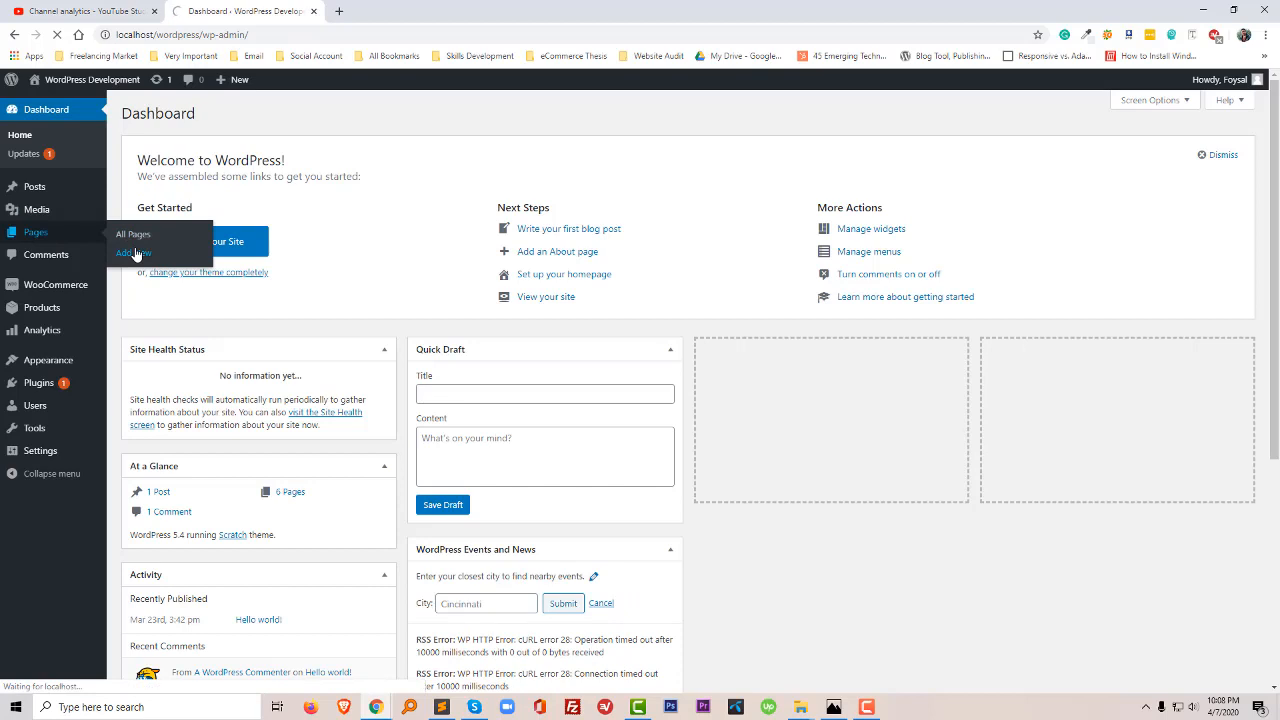
- Start a new page and title it 'Customer Login'
click(129, 251)
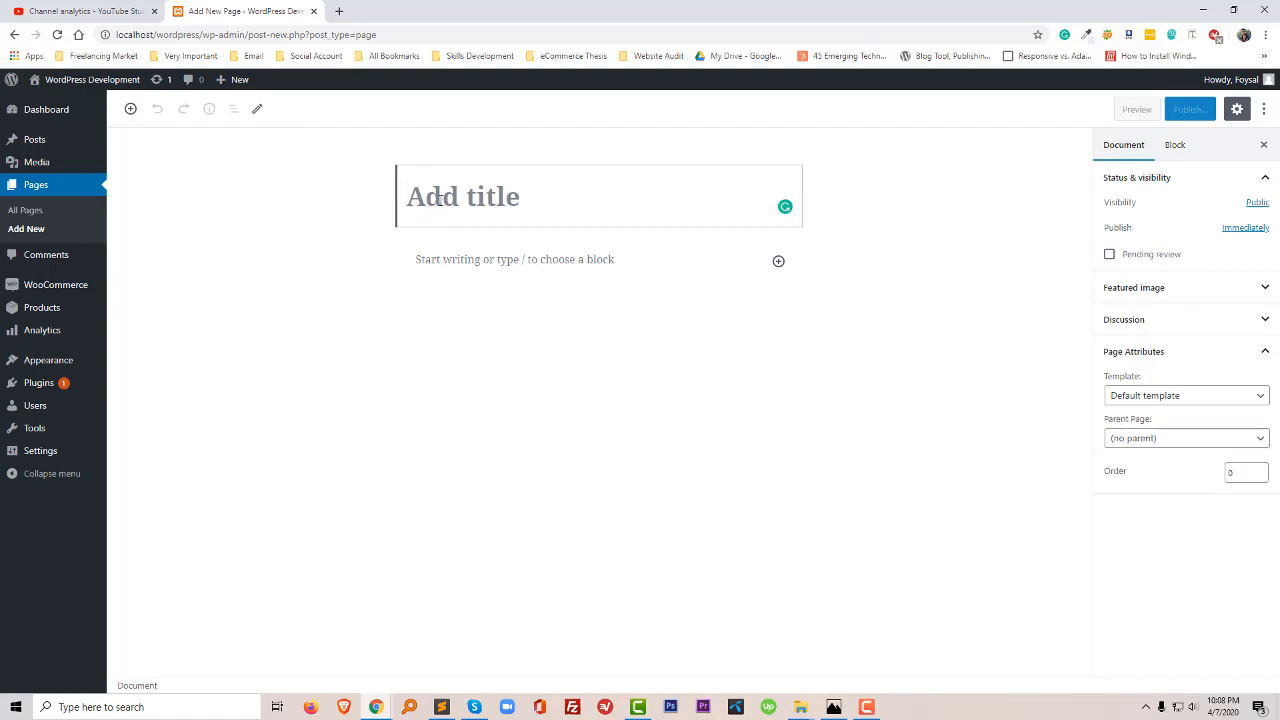
text(Cust)
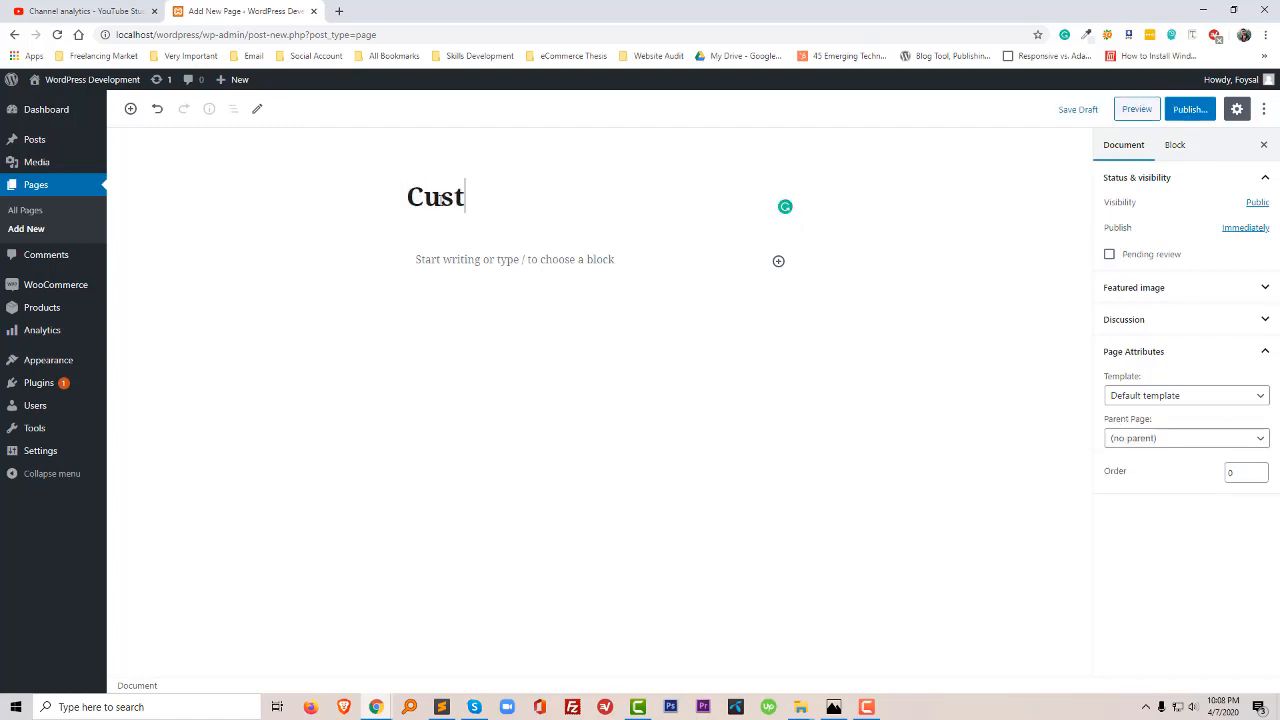
text(omi)
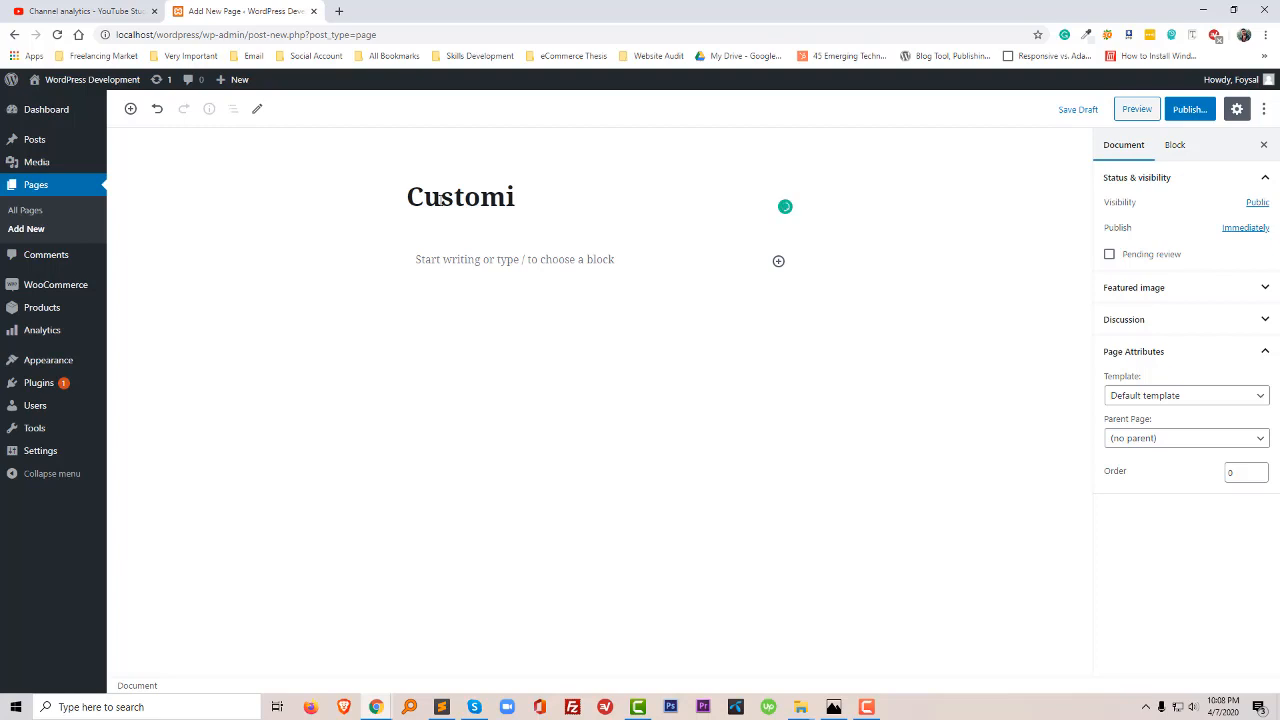
key(Backspace)
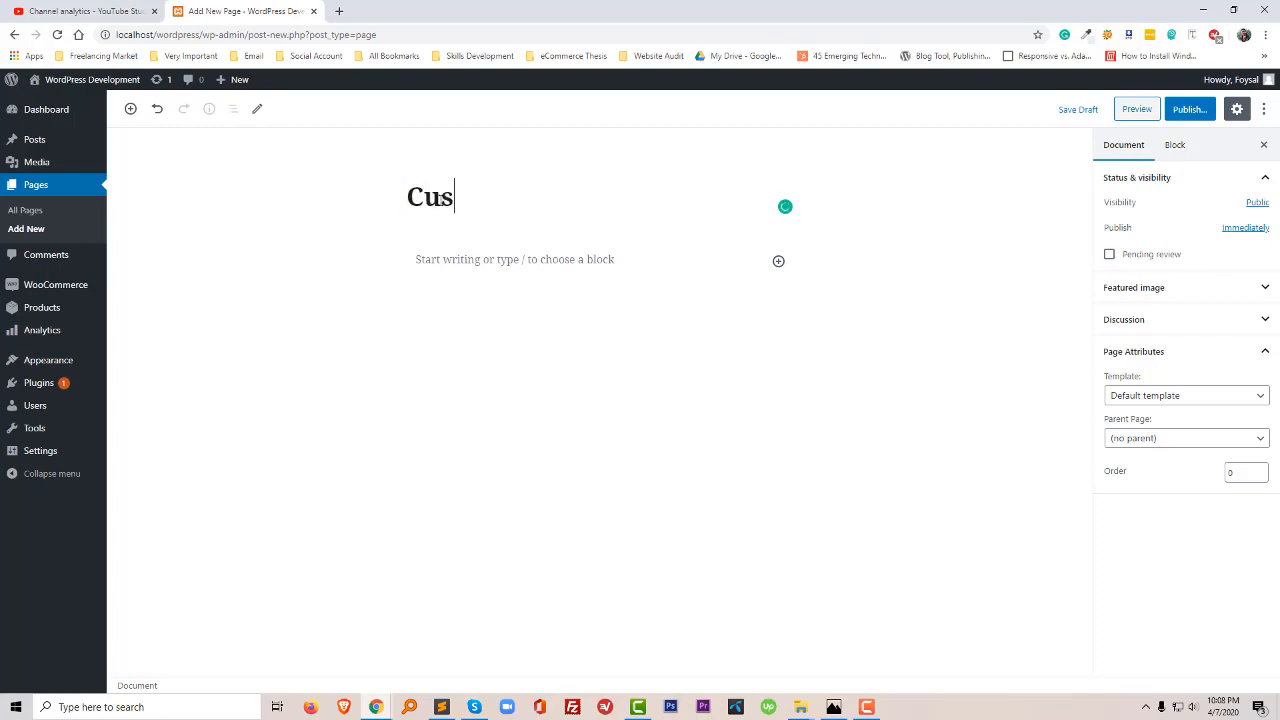
text(tomer Login)
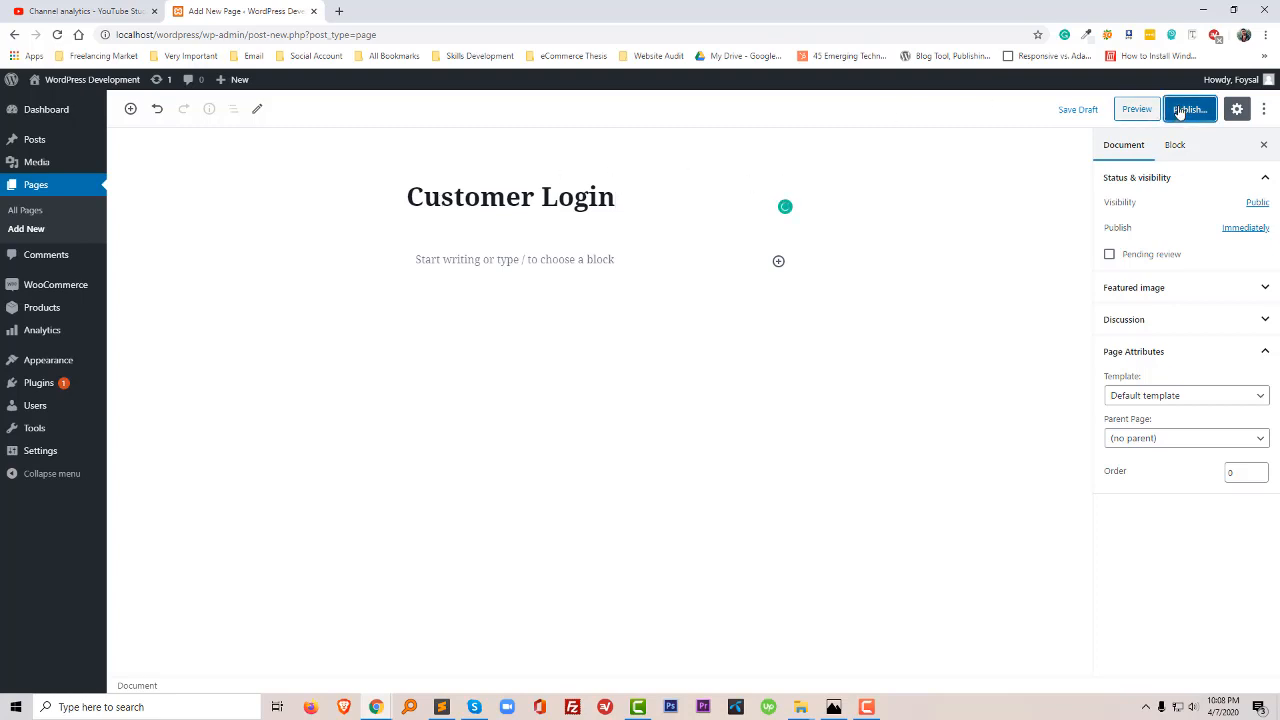
- Publish the Customer Login page
click(1191, 109)
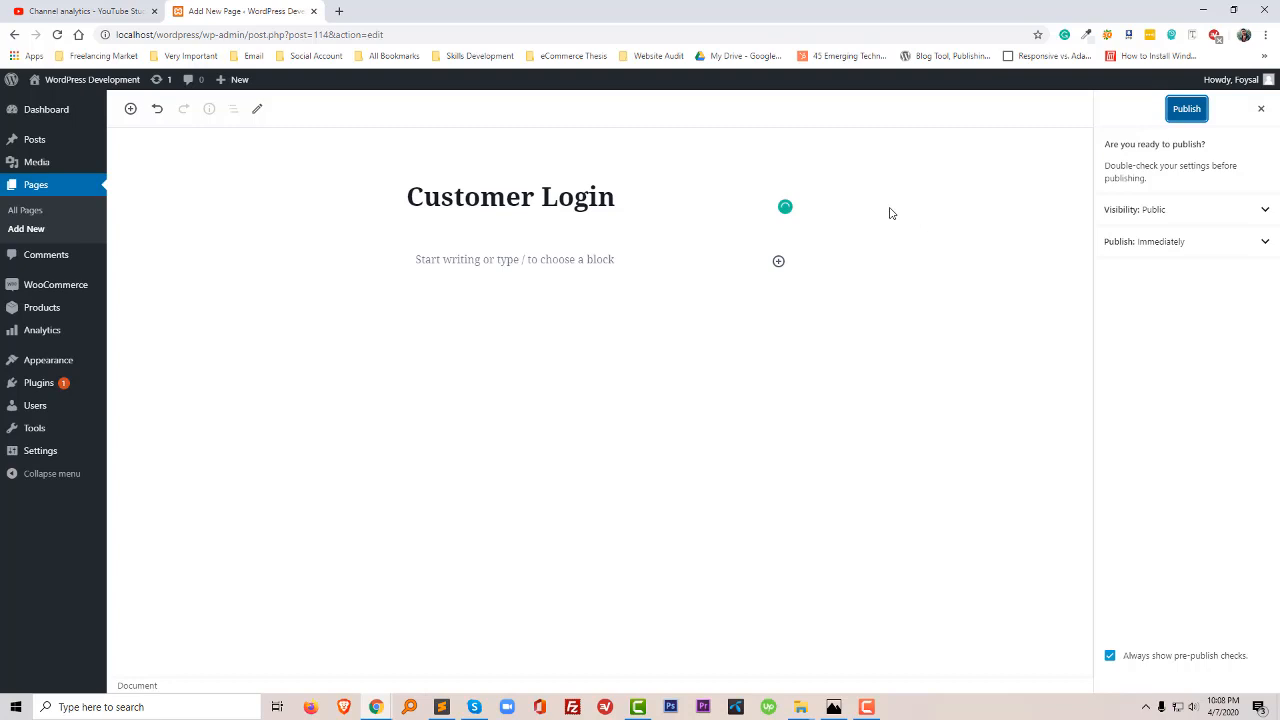
click(1184, 108)
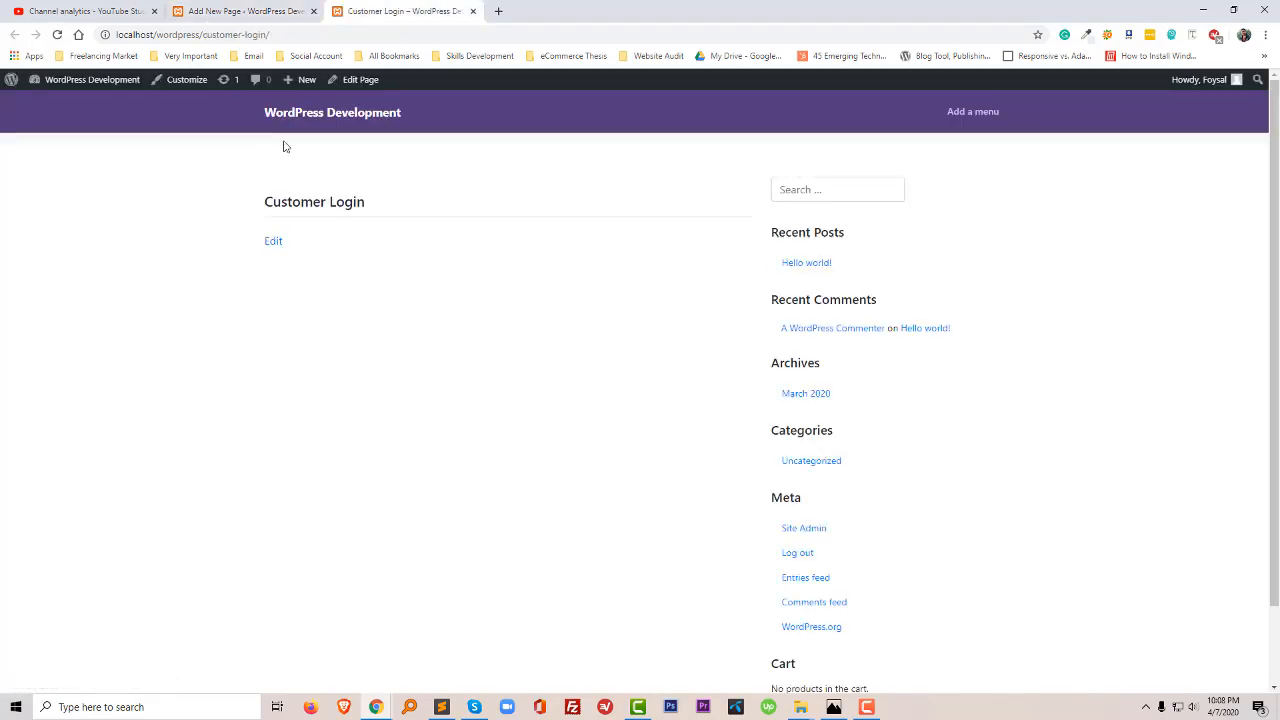
- Scroll through the live Customer Login page, then return to its editor
scroll(down, 3)
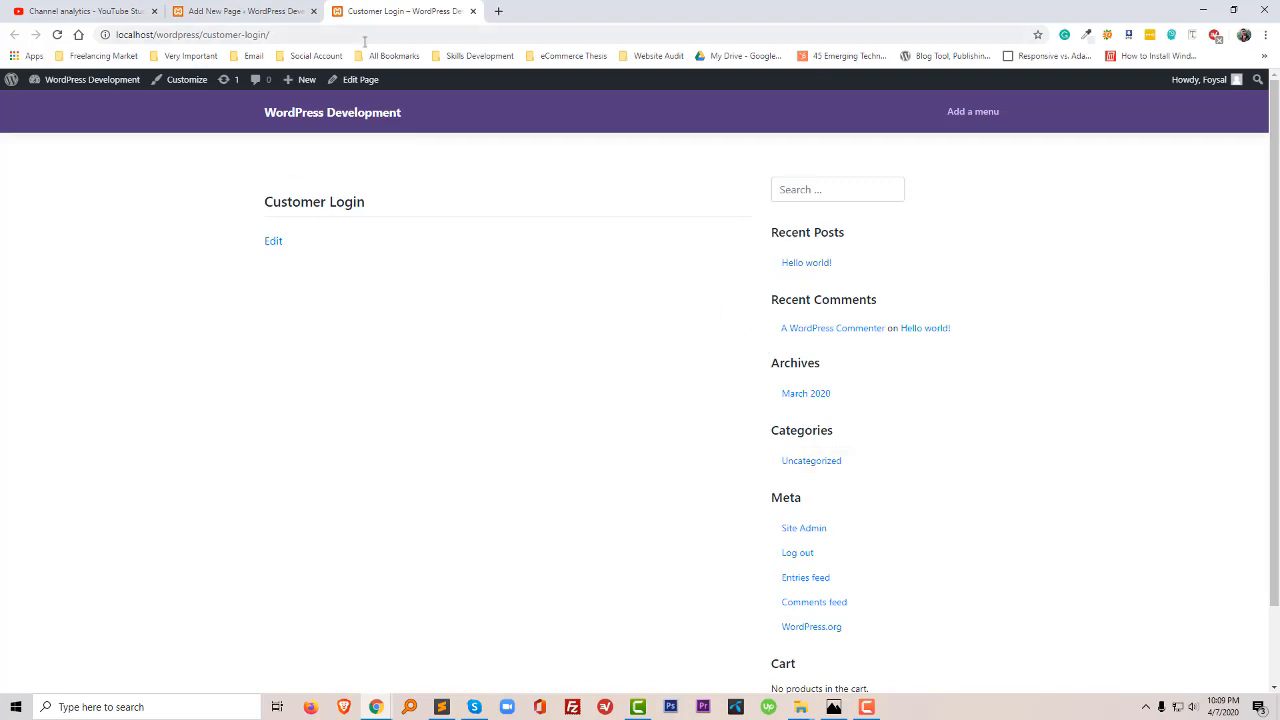
click(272, 241)
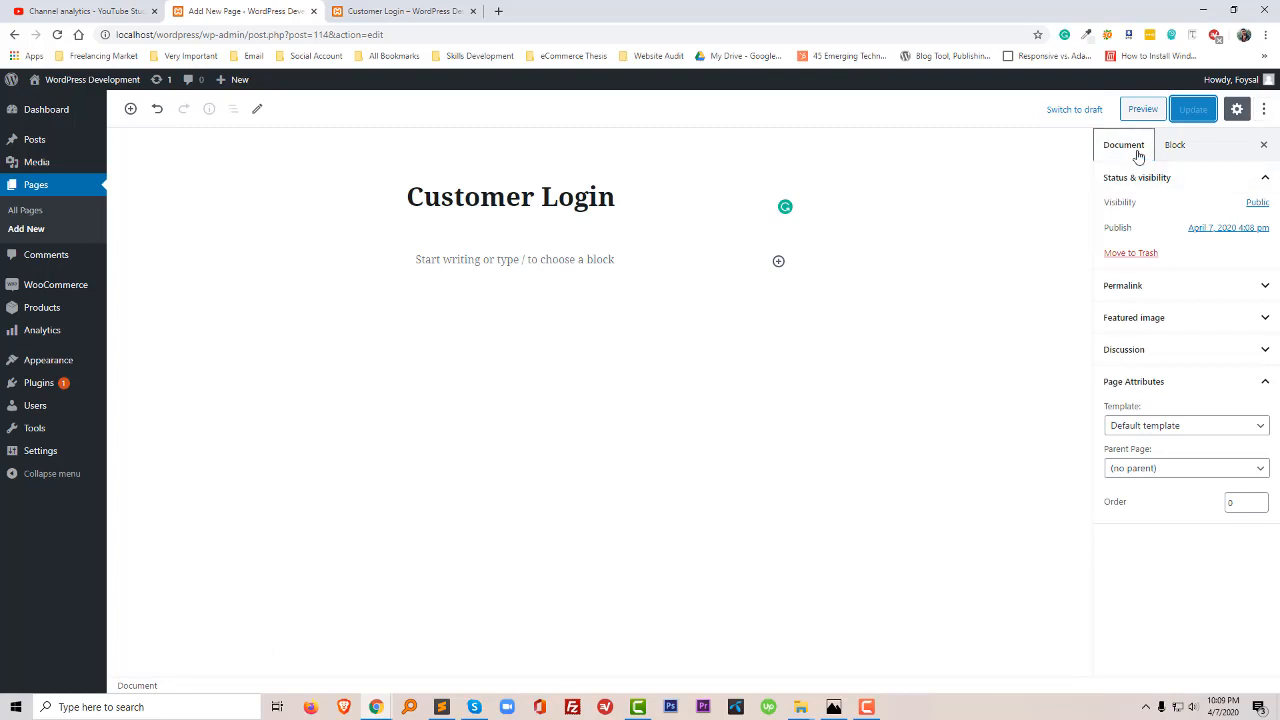
- Set the page template to Full Width, update the page, and view it live
click(1185, 425)
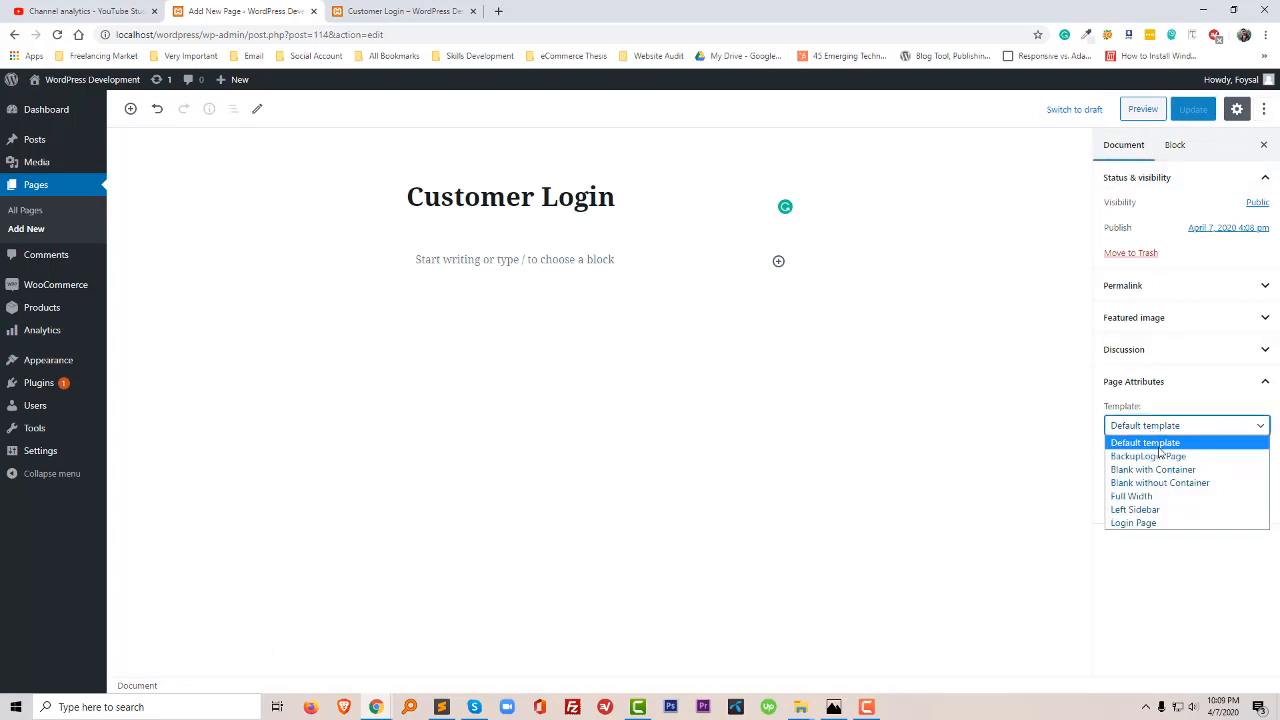
mouse_move(1147, 496)
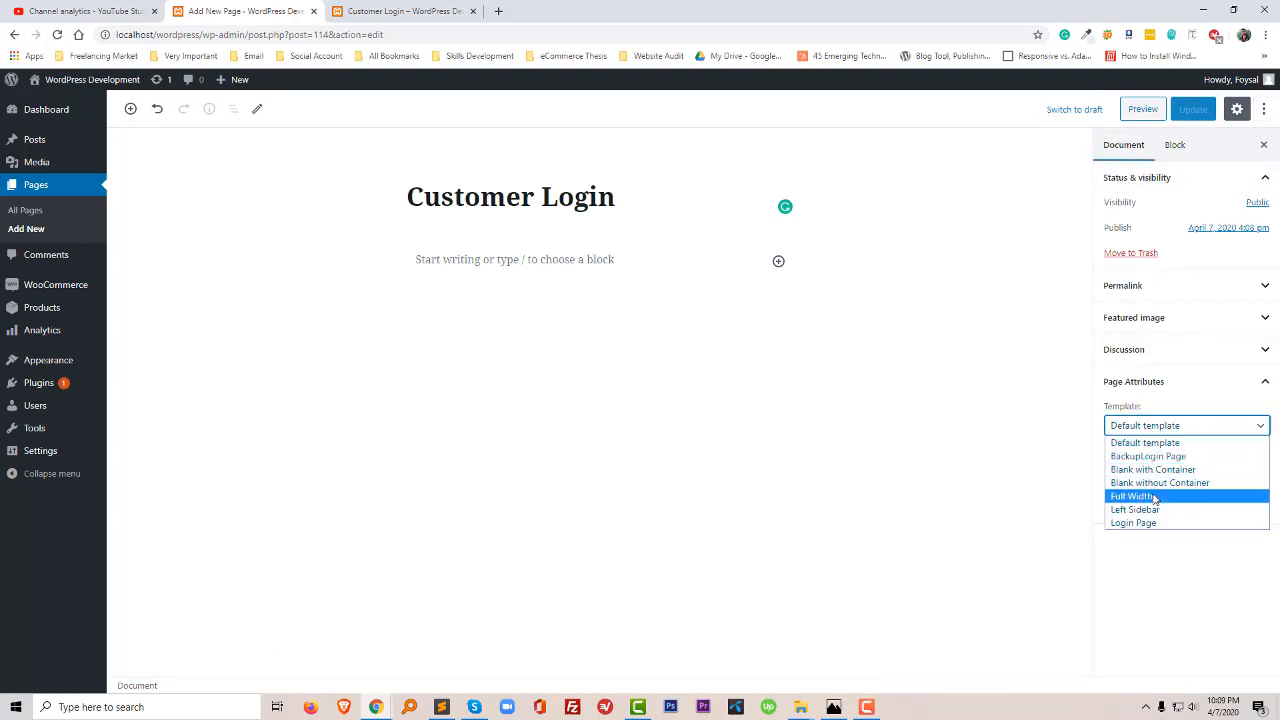
click(1132, 496)
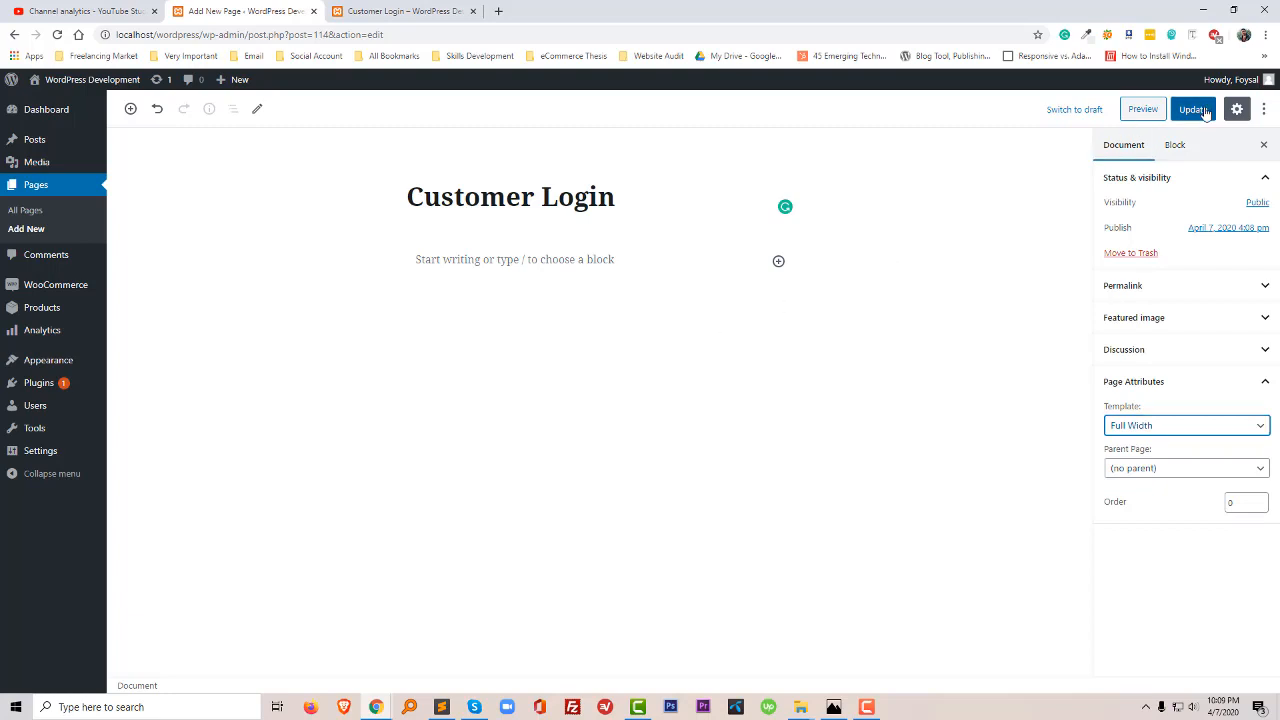
click(1193, 109)
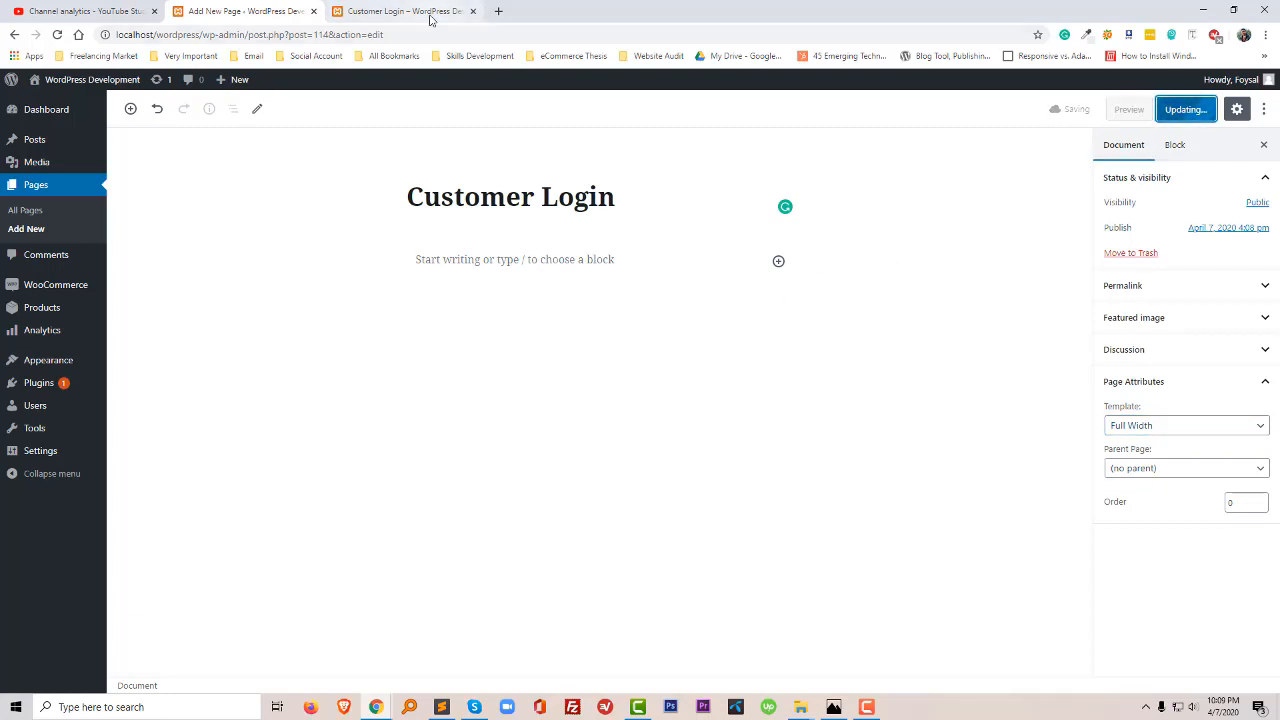
click(410, 11)
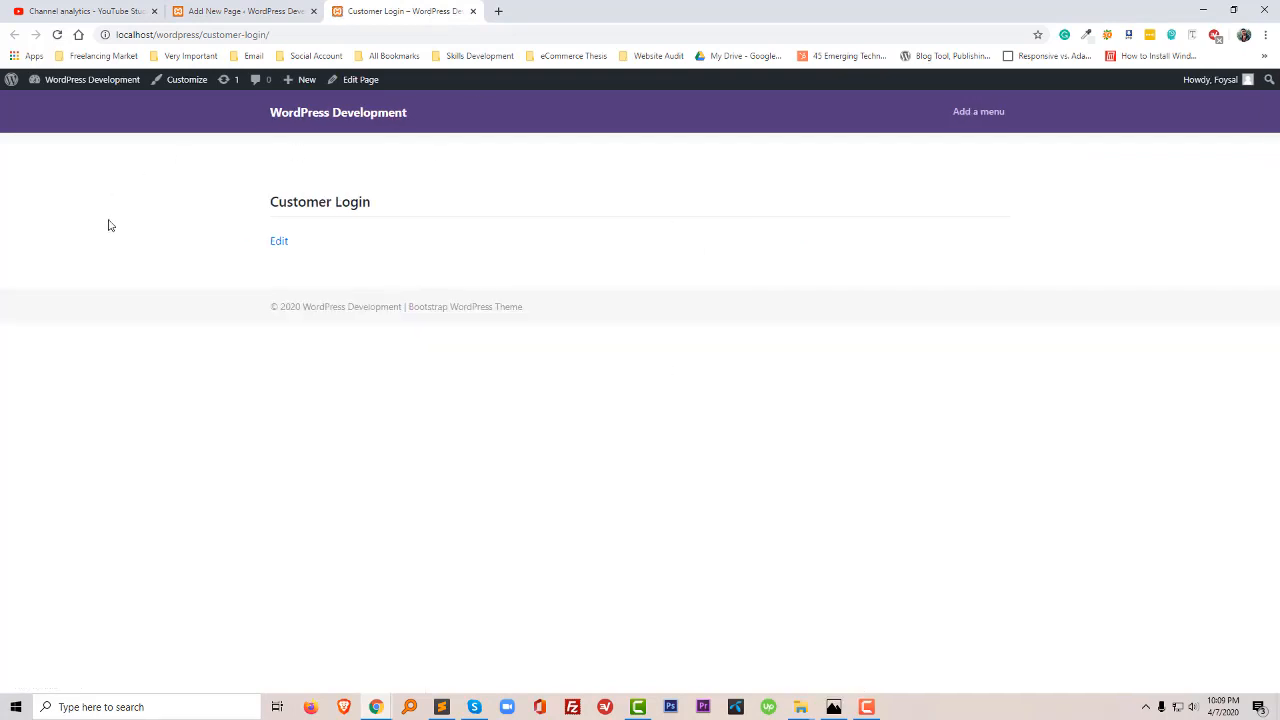
mouse_move(331, 191)
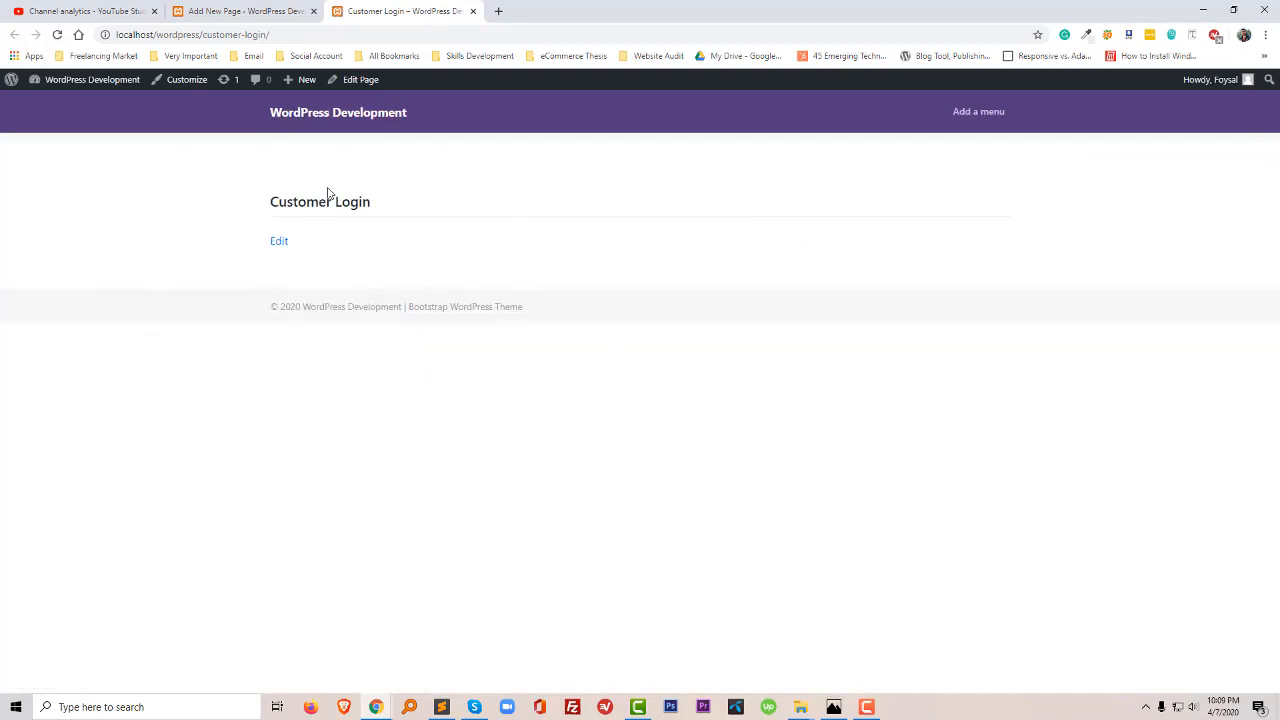
mouse_move(321, 139)
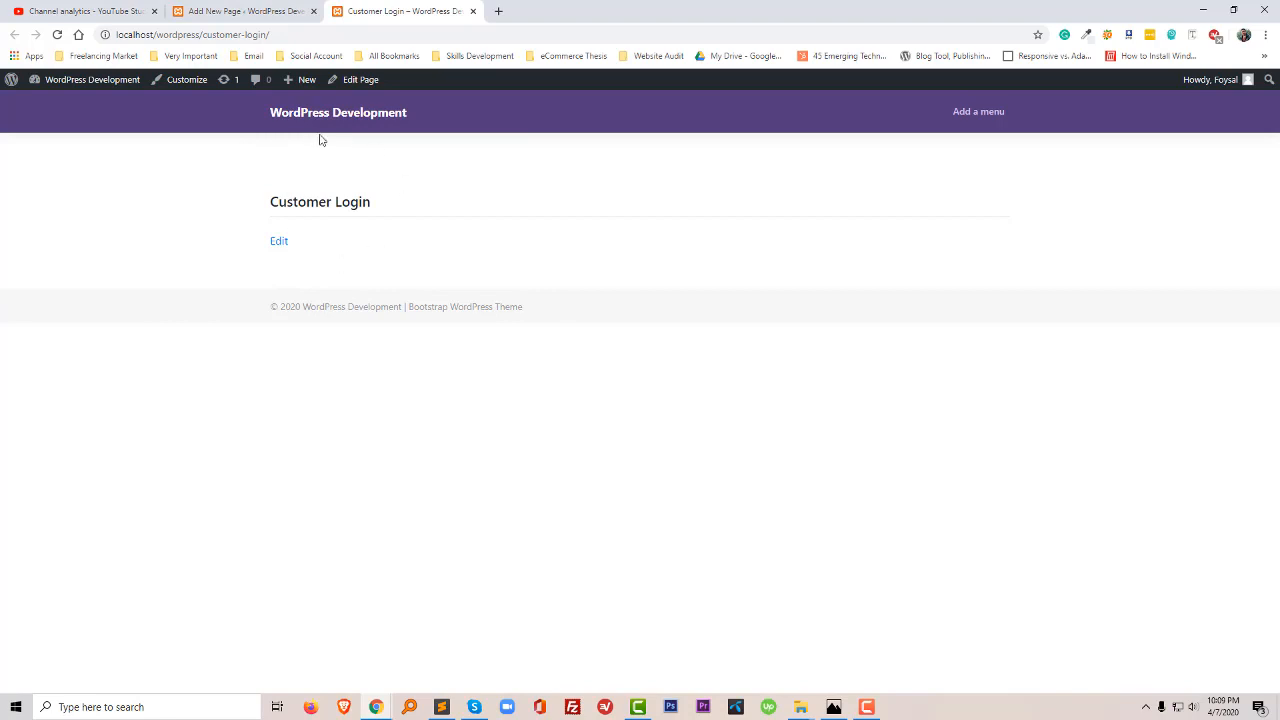
mouse_move(693, 242)
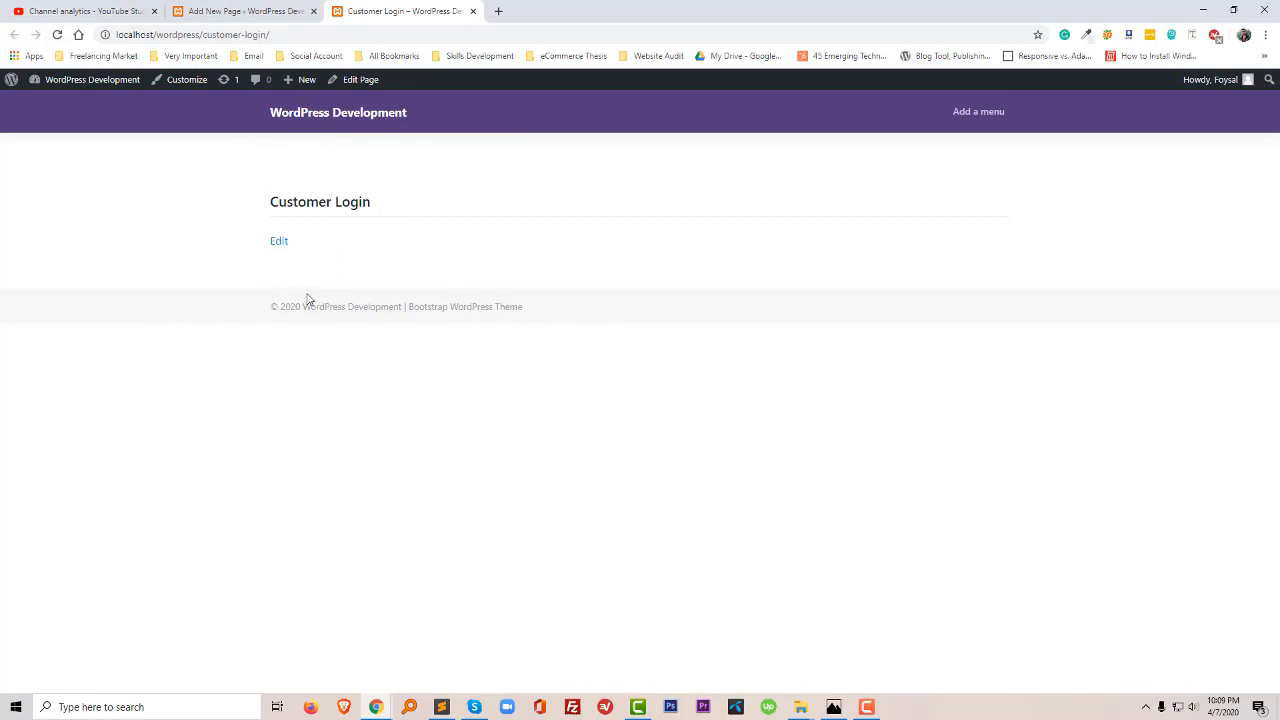
- Select the Customer Login title on the live full-width page
triple_click(395, 306)
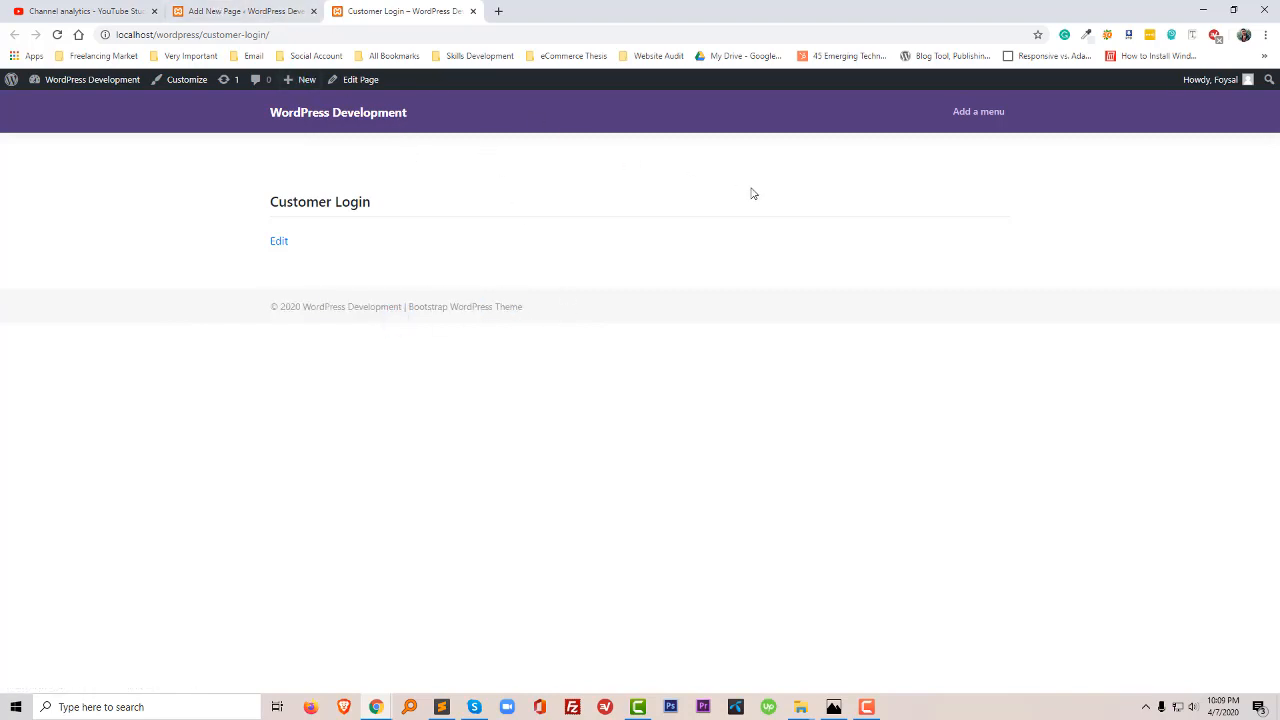
mouse_move(806, 423)
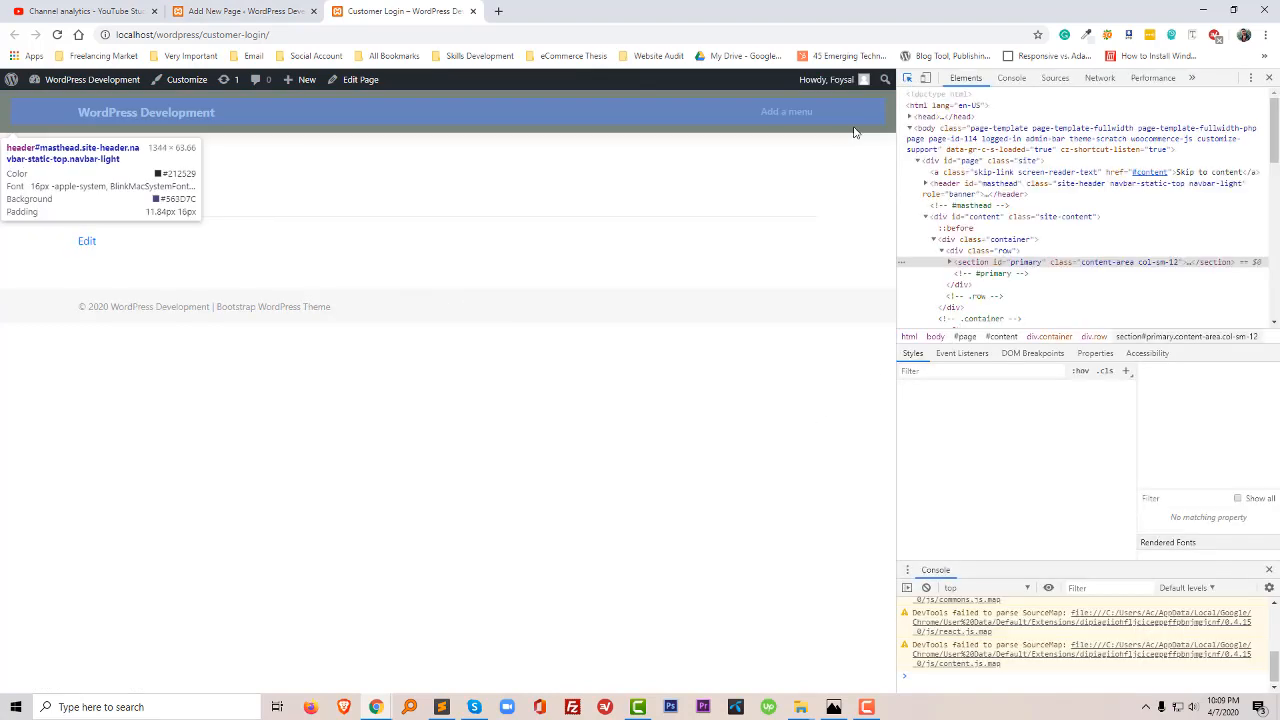
- Inspect the header in DevTools to find the page-id-114 body class, then return to the editor
click(1000, 183)
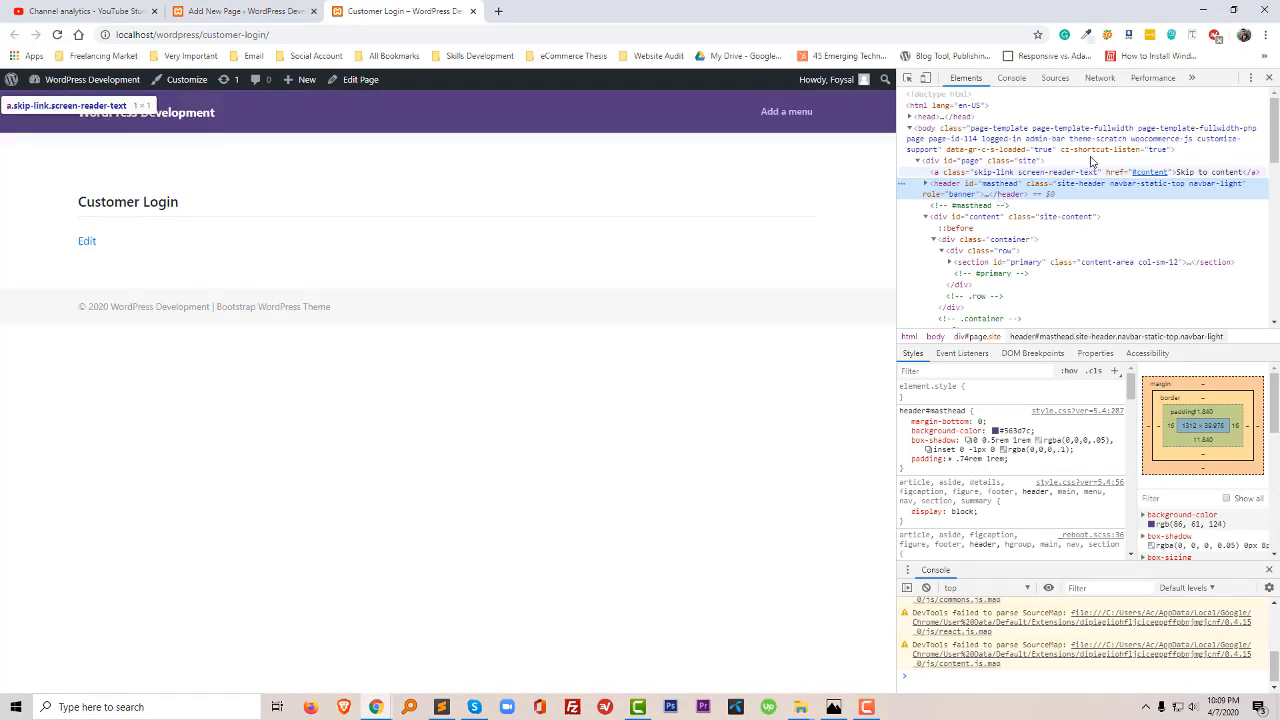
mouse_move(956, 160)
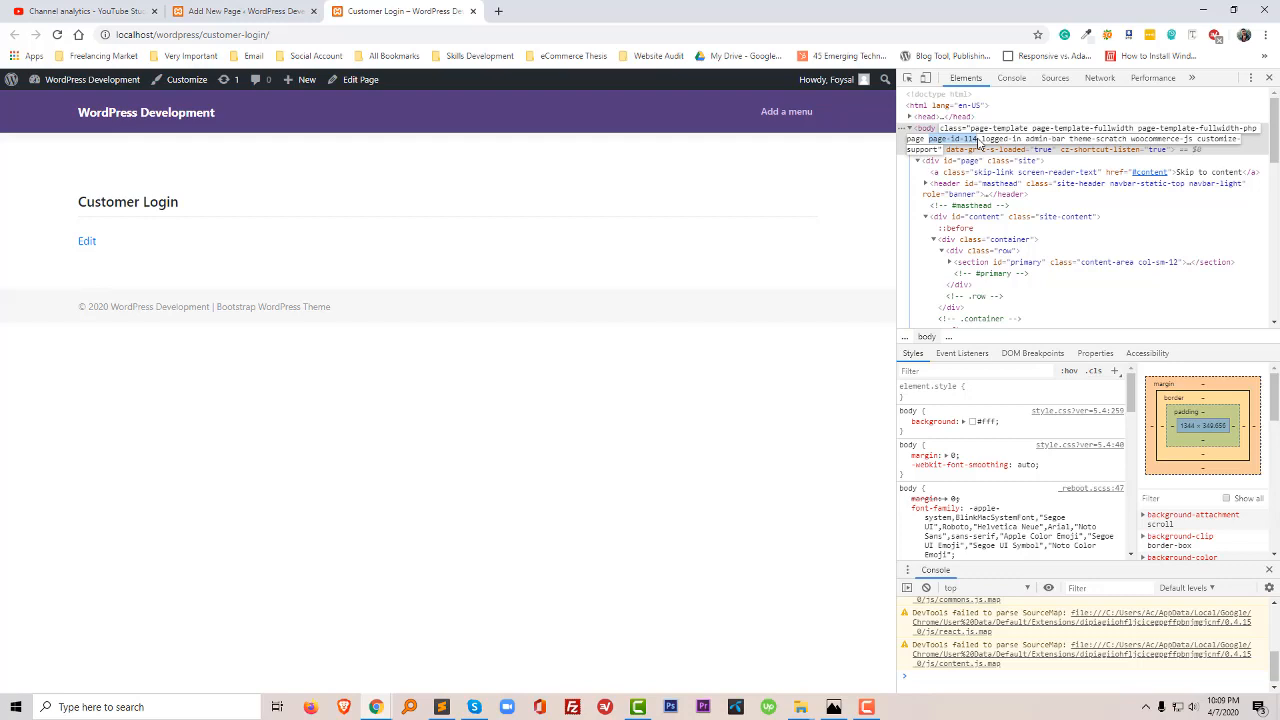
click(87, 240)
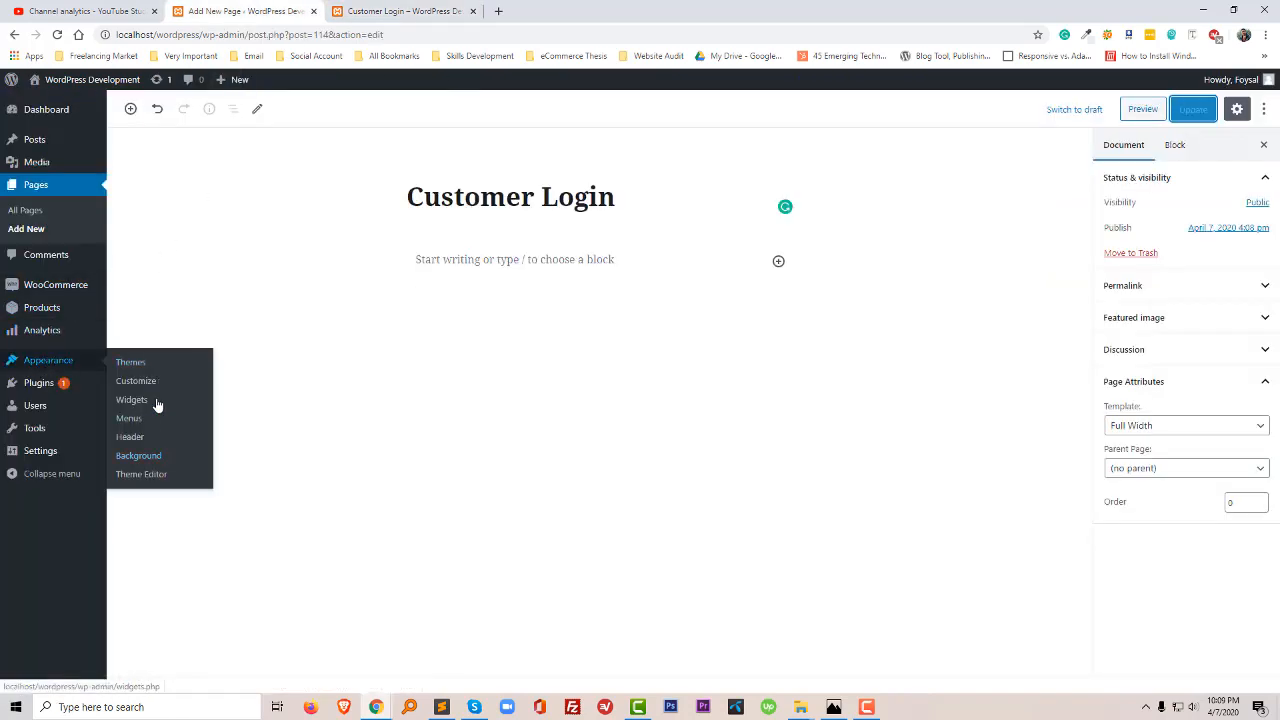
- Open the Customizer's Additional CSS panel
click(136, 380)
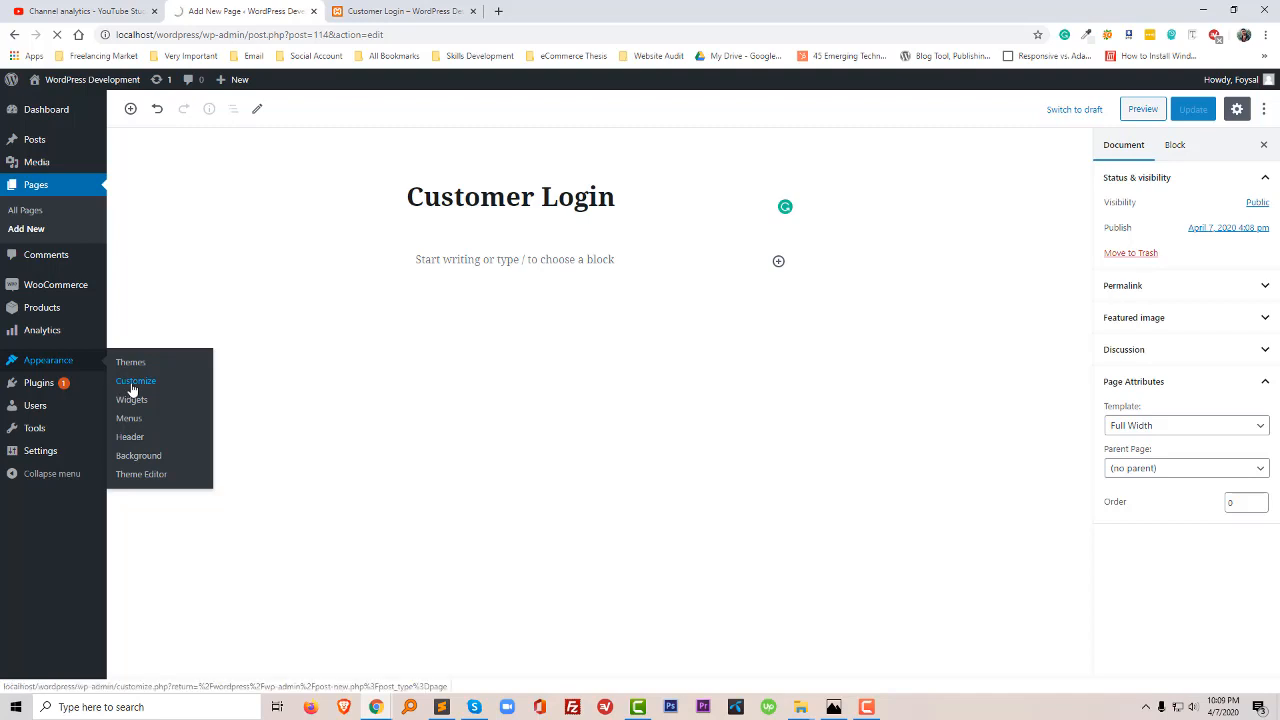
click(135, 380)
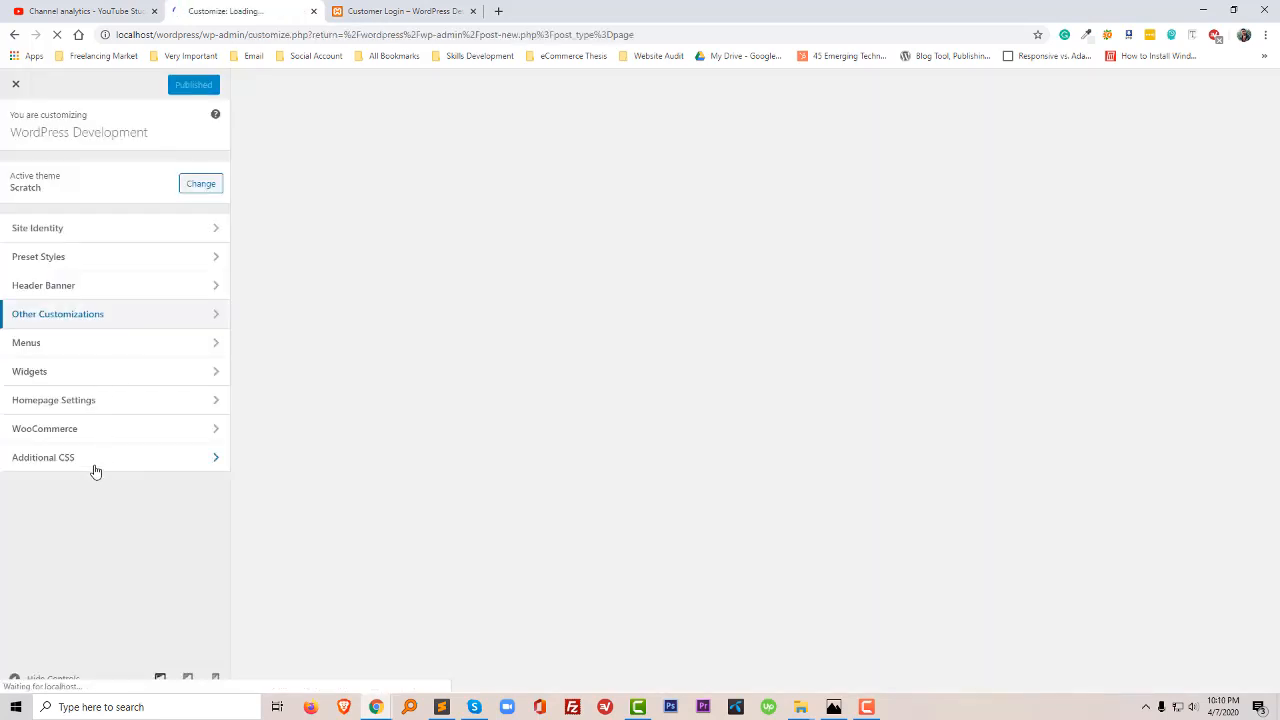
click(43, 457)
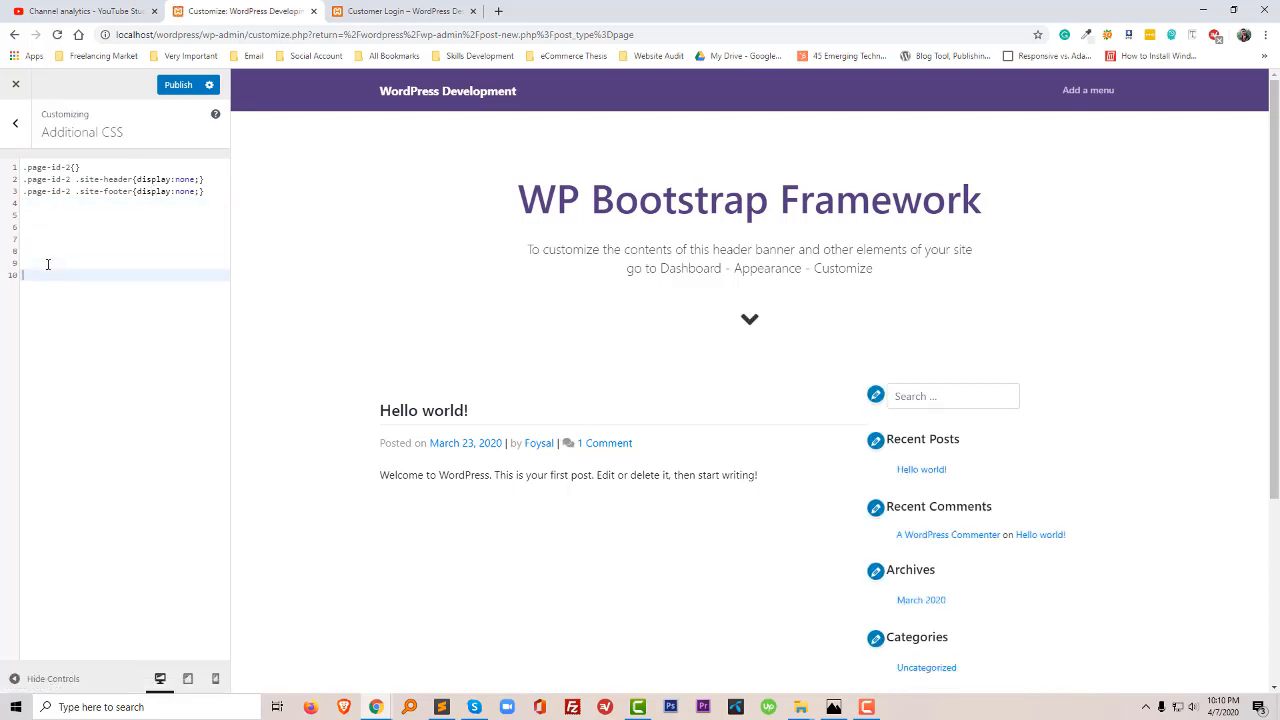
- Write the rule .page-id-114 .site-header{display:none;} in Additional CSS
text(.page-id-114)
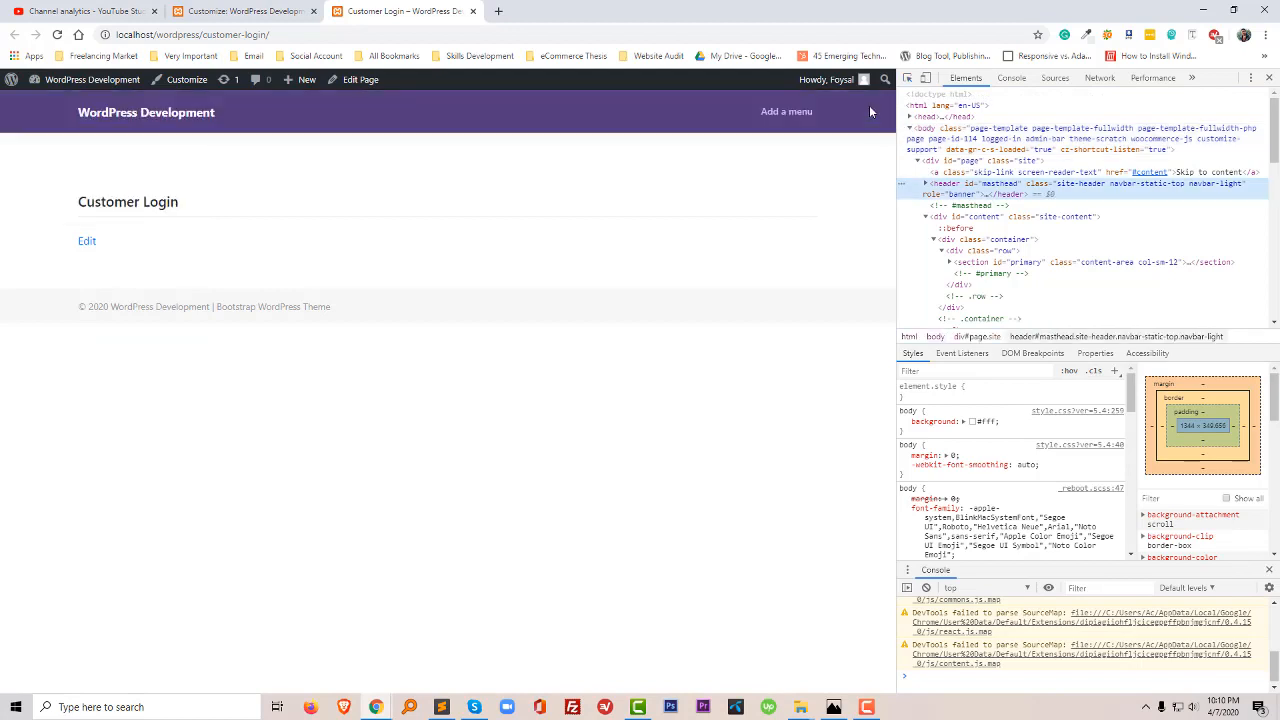
click(1070, 184)
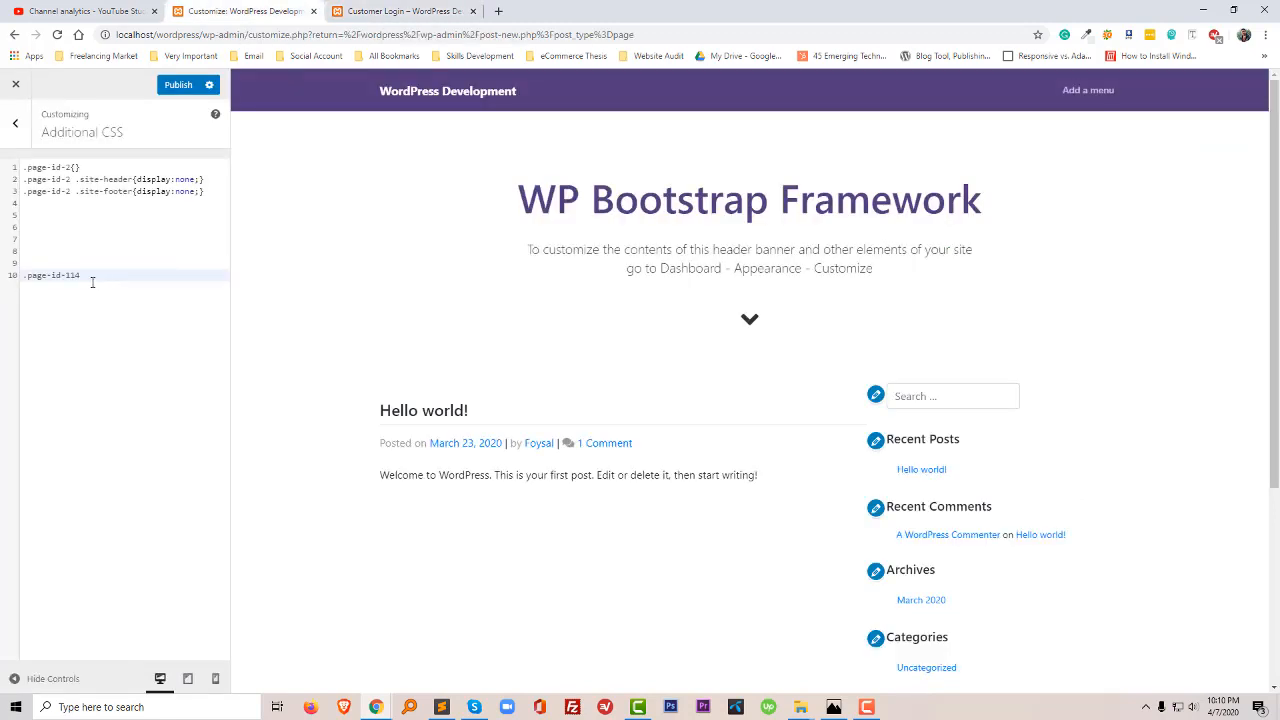
text(.site-header{)
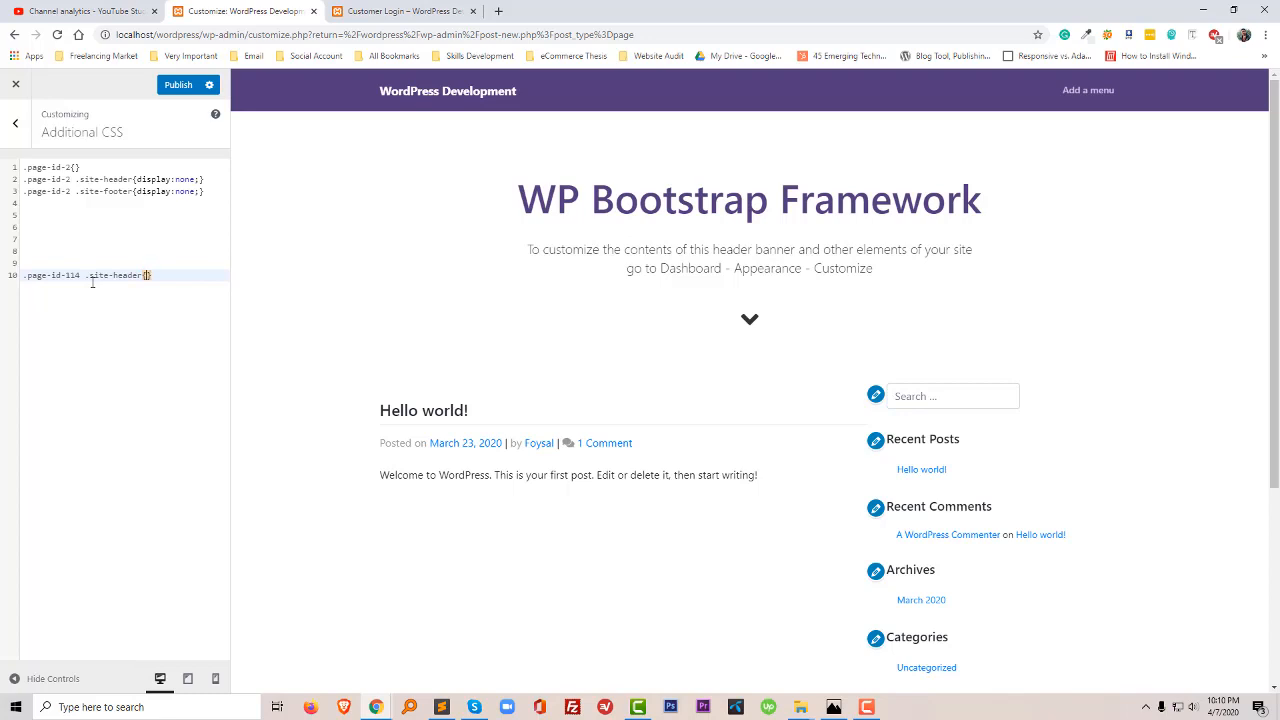
text({di)
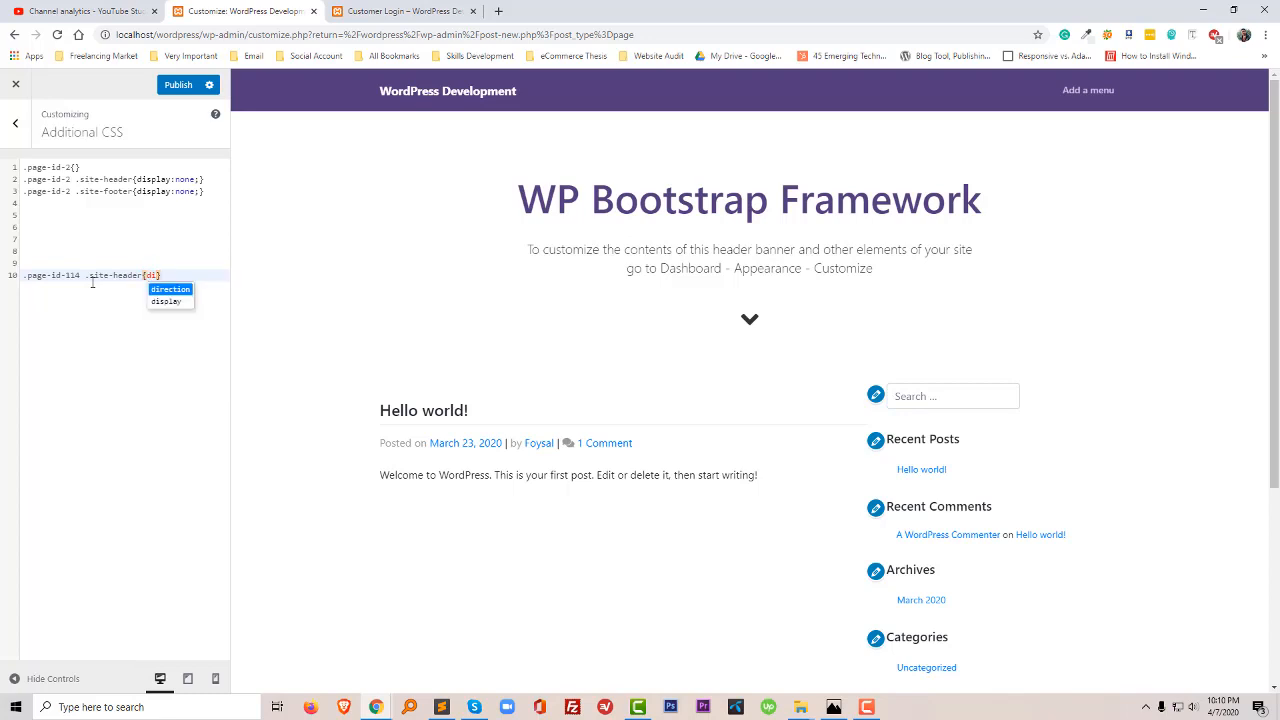
text(display:n)
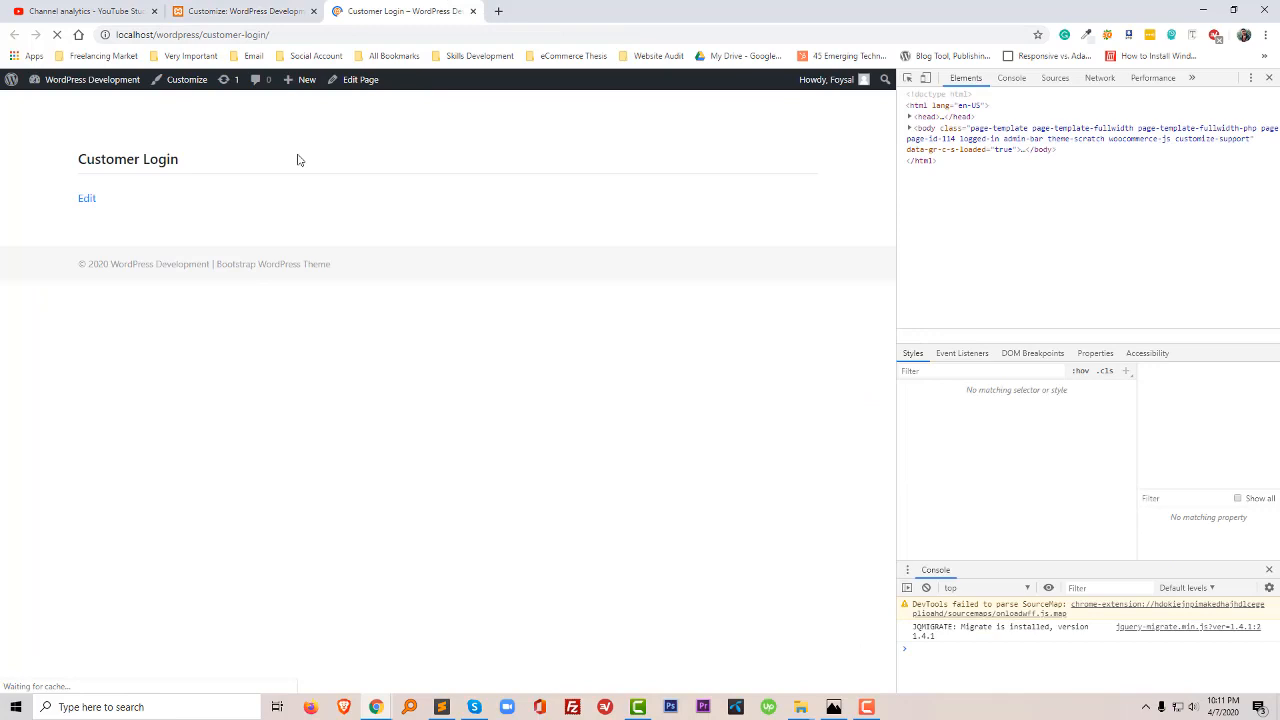
- Inspect the page footer in DevTools to find its class name
click(903, 78)
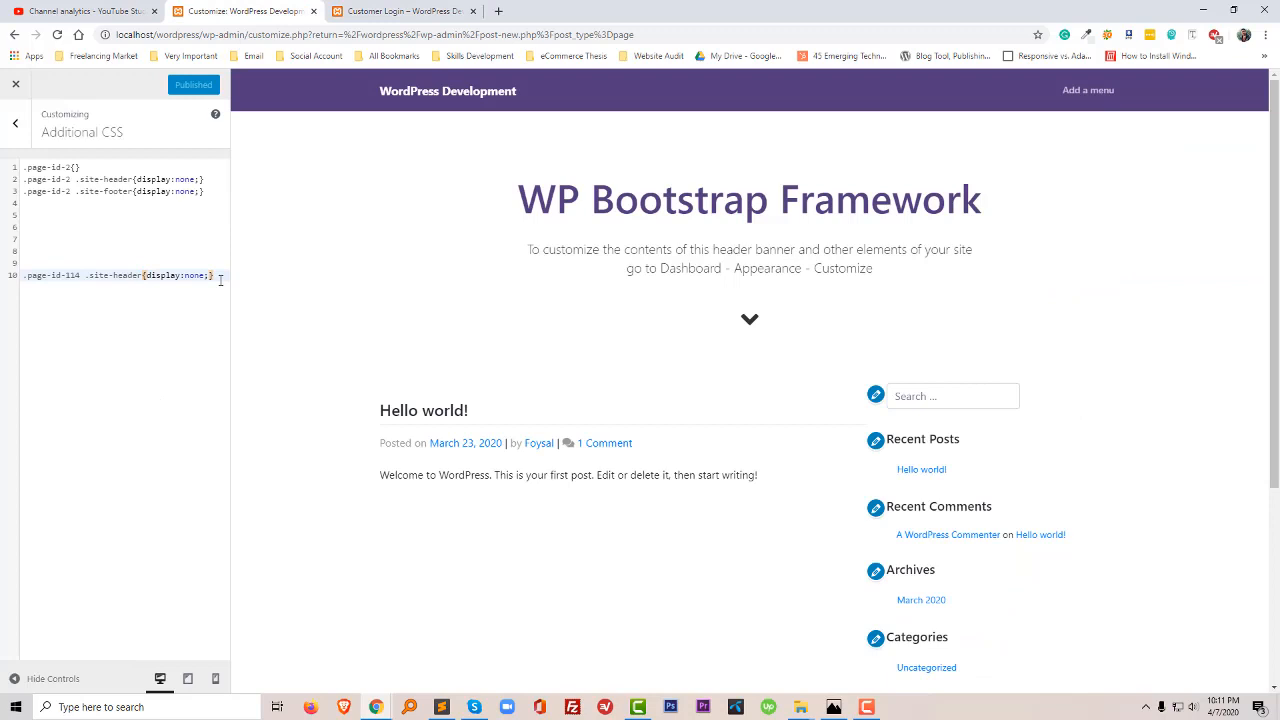
- Add and publish a .page-id-114 .site-footer{display:none;} rule in Additional CSS
key(Enter)
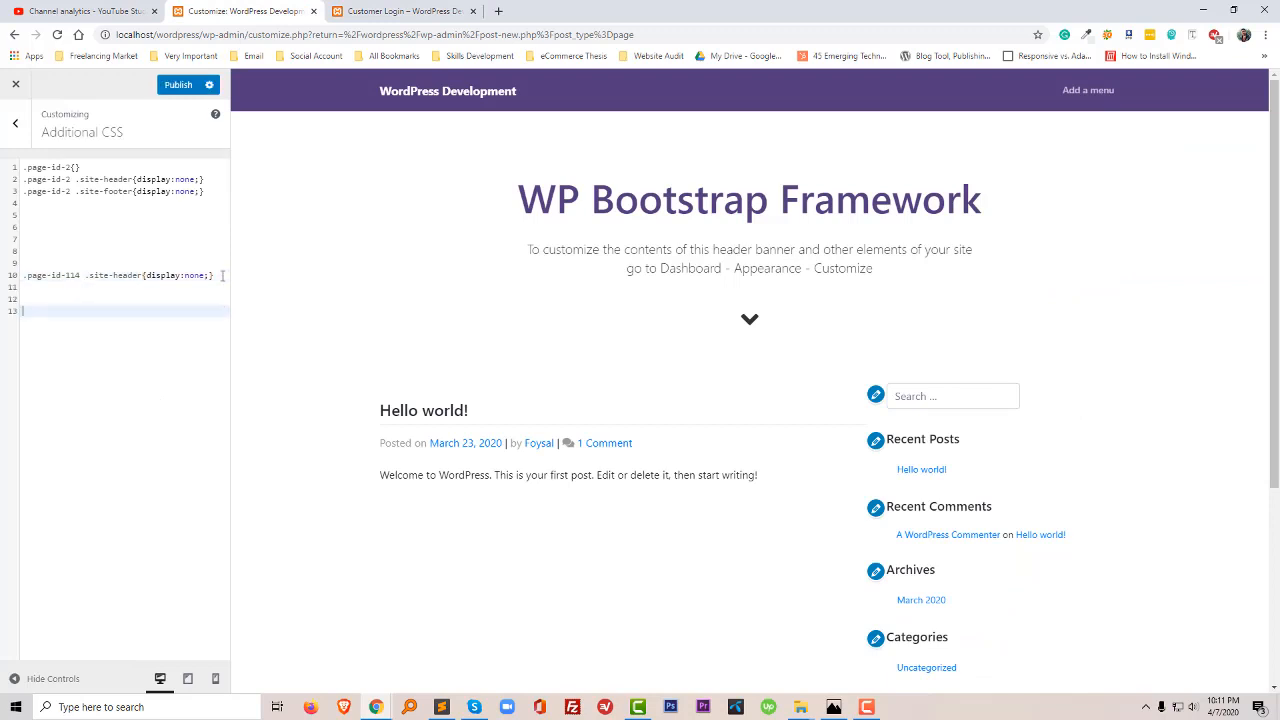
text(site-footer navbar-light)
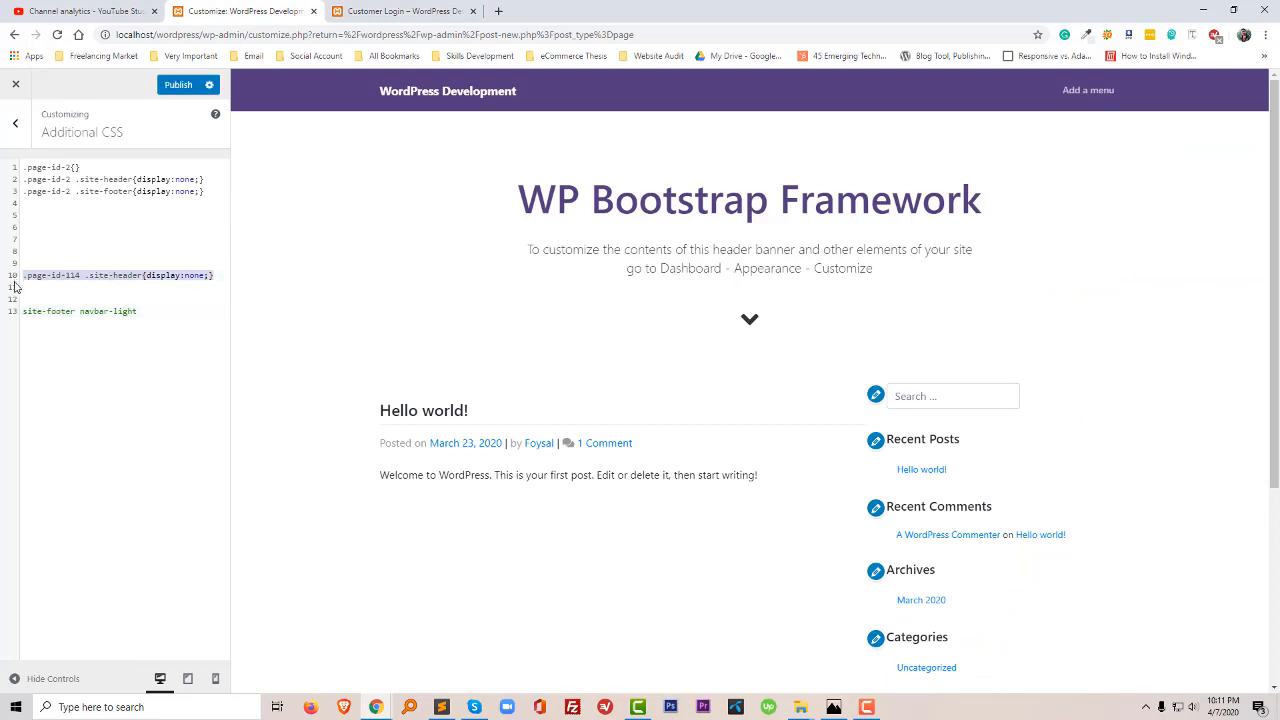
text(.page-id-114 .site-header{display:none;})
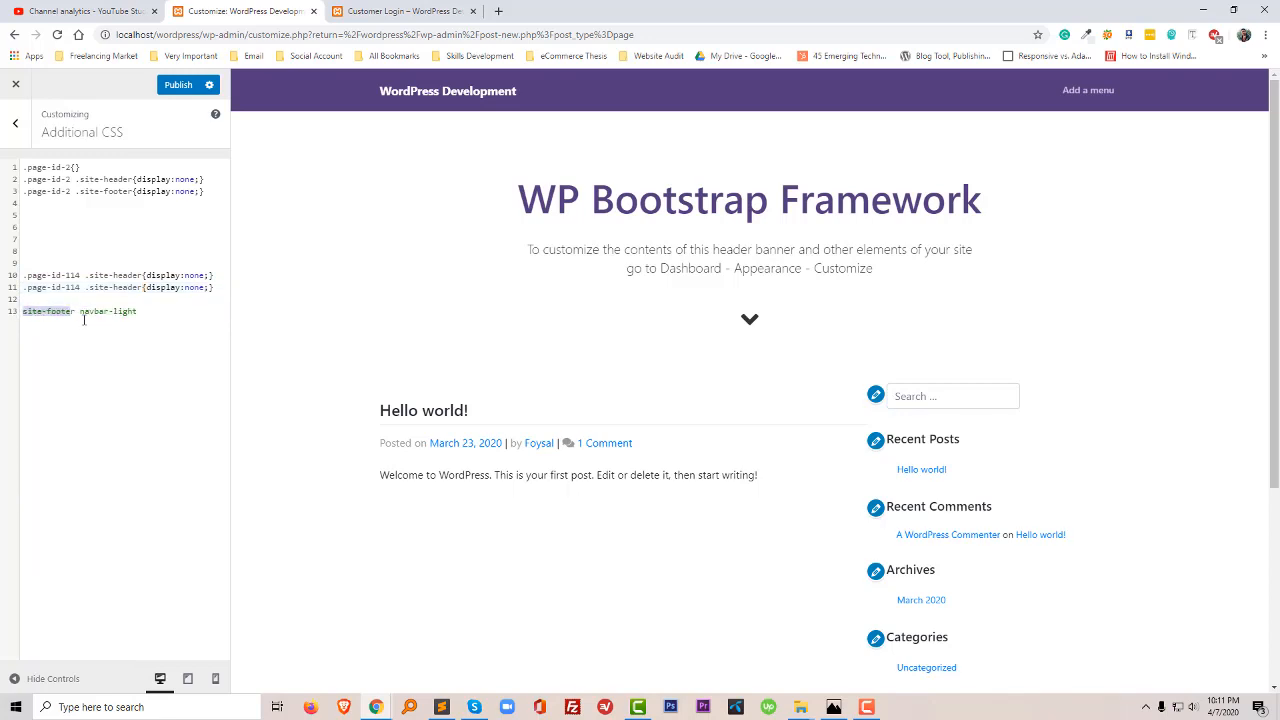
key(Backspace)
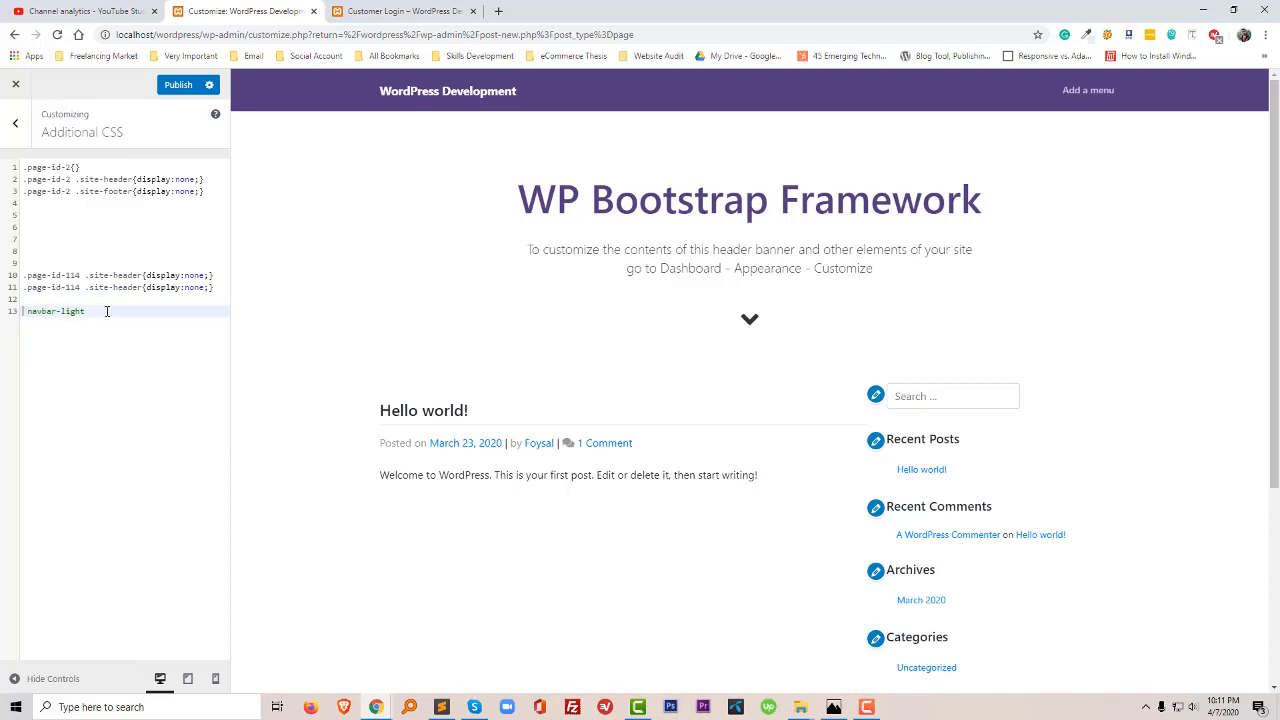
key(Backspace)
text(foot)
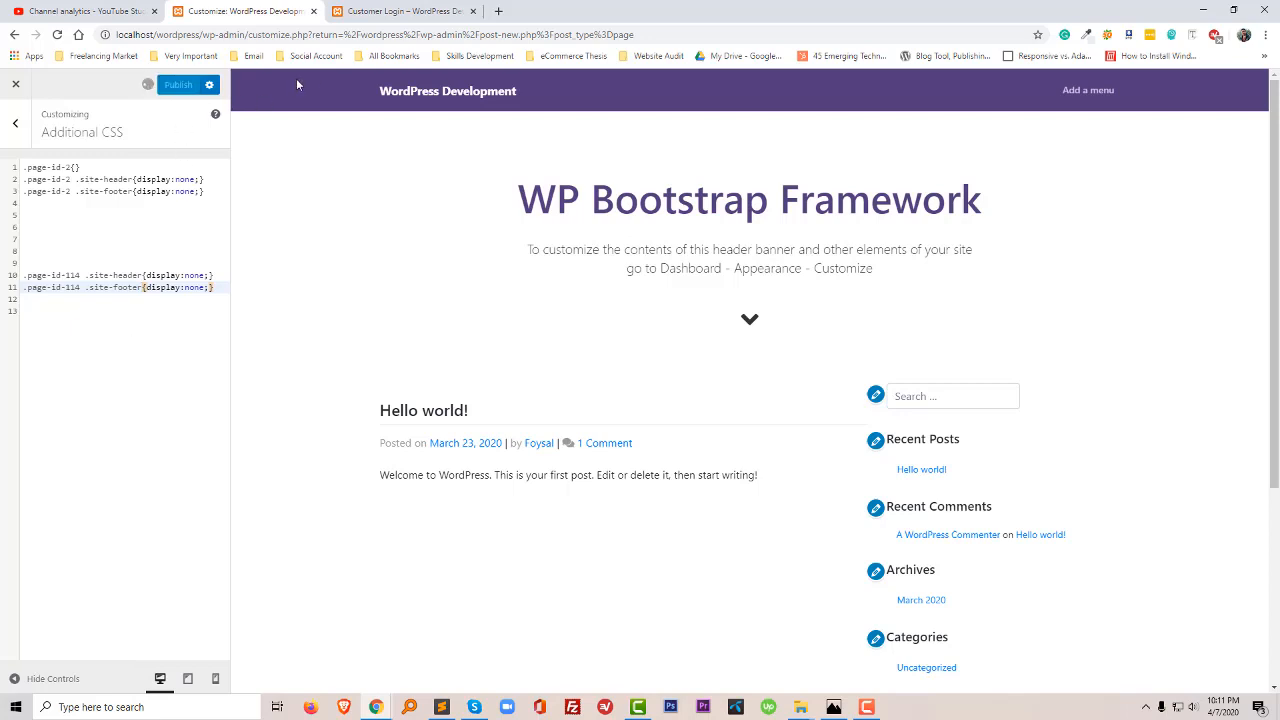
click(178, 84)
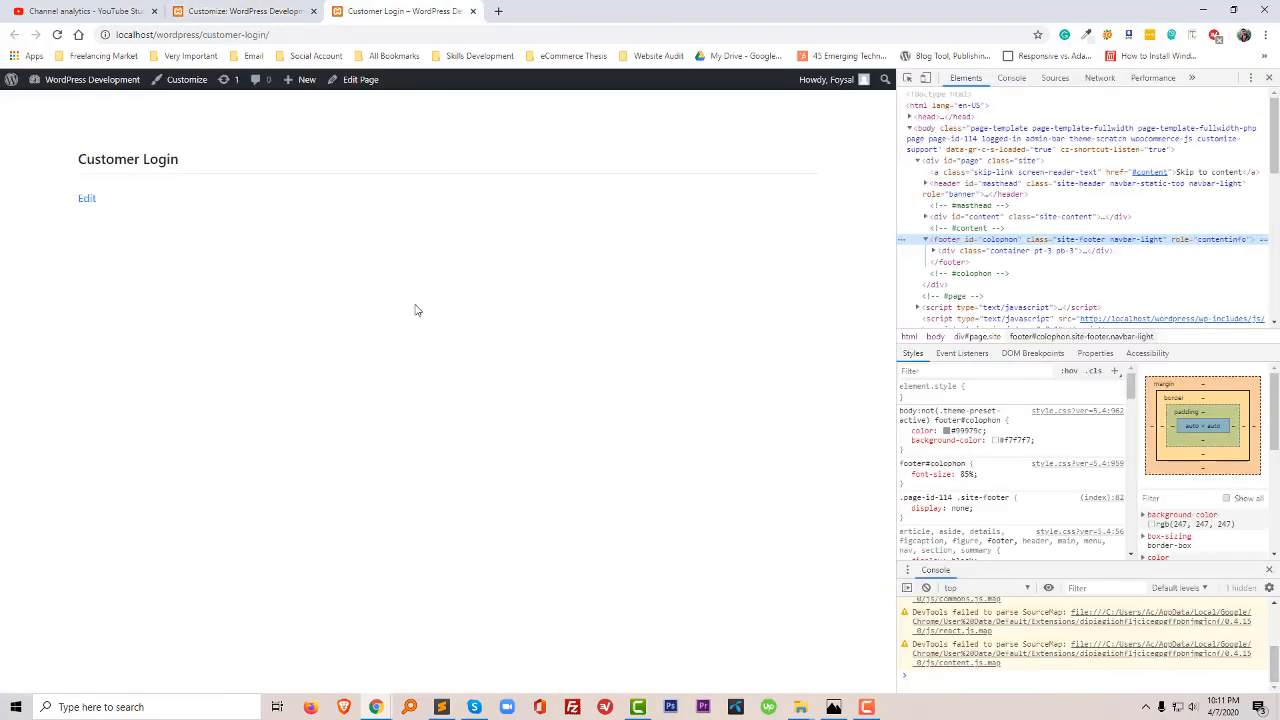
mouse_move(483, 426)
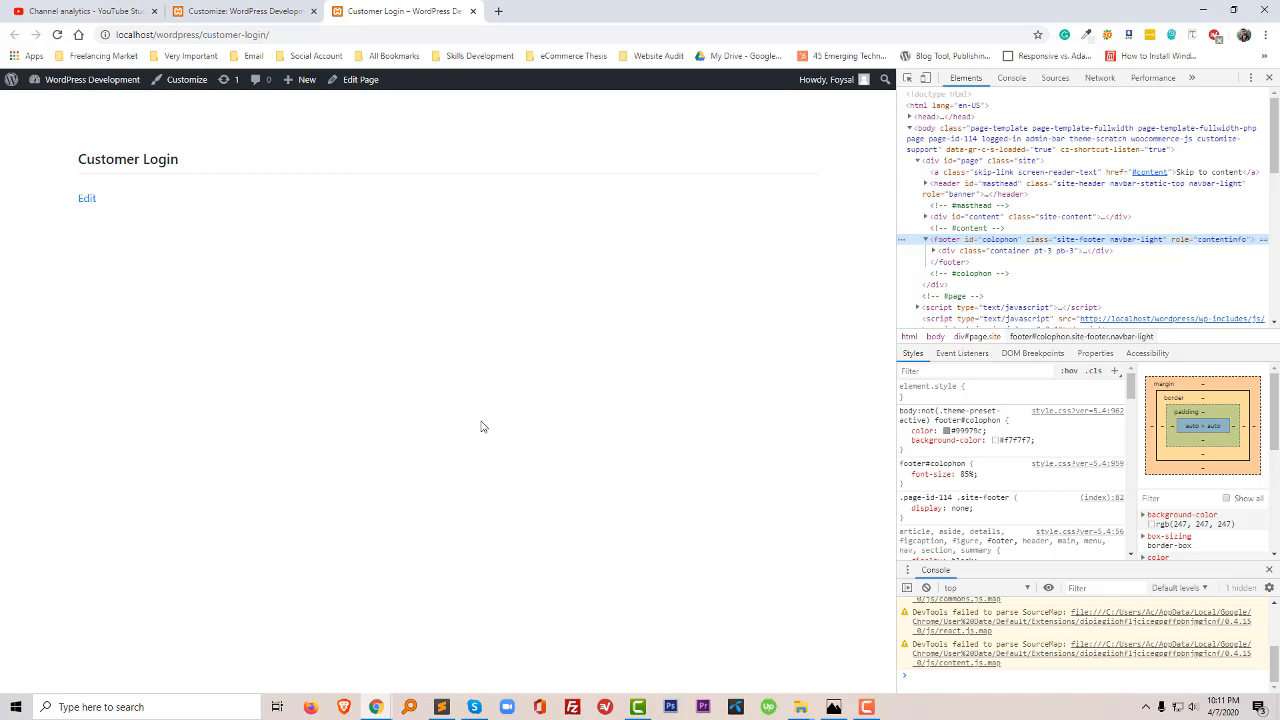
mouse_move(464, 422)
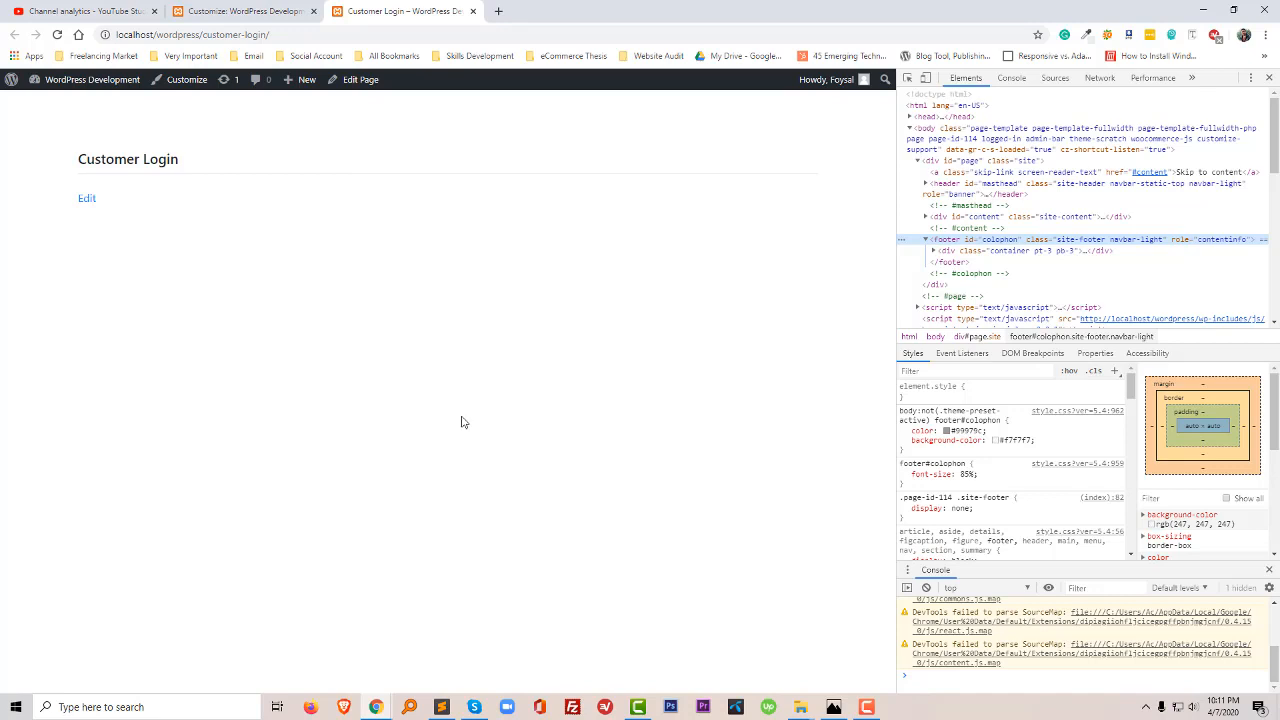